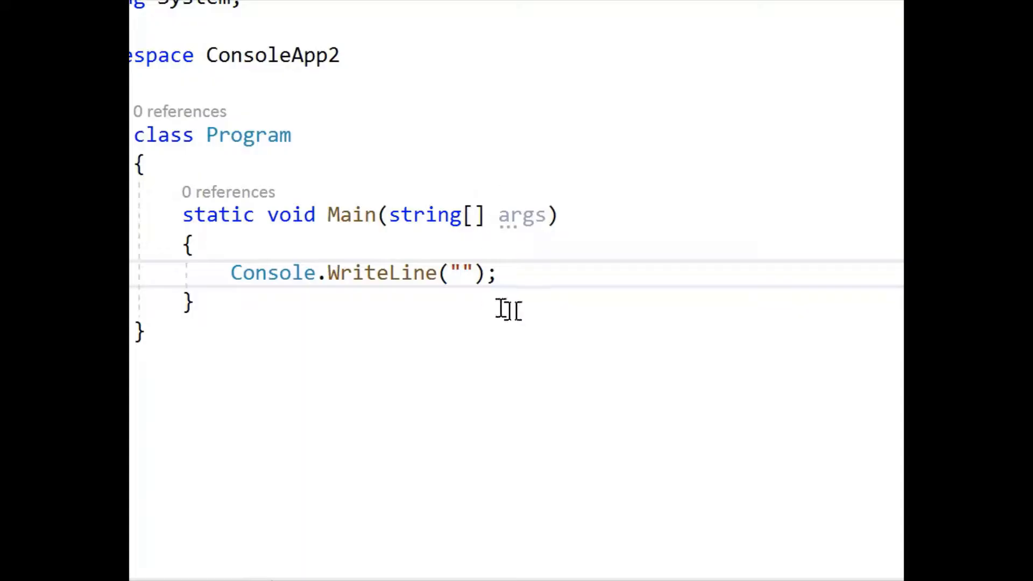
{"action": "mouse_move", "coordinate": [297, 240]}
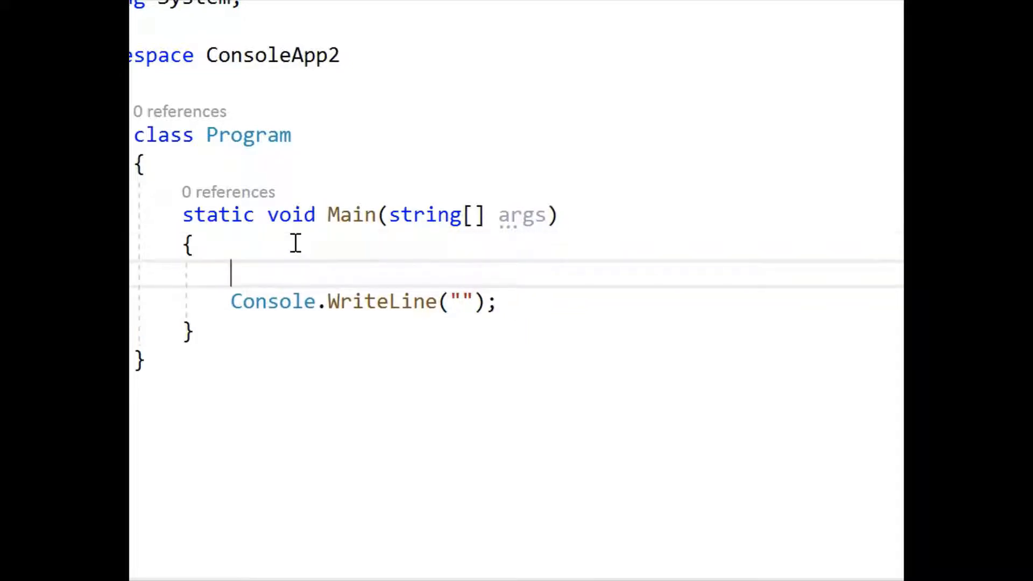
- Declare string x = "hello there" inside Main
{"action": "type", "text": "string x ="}
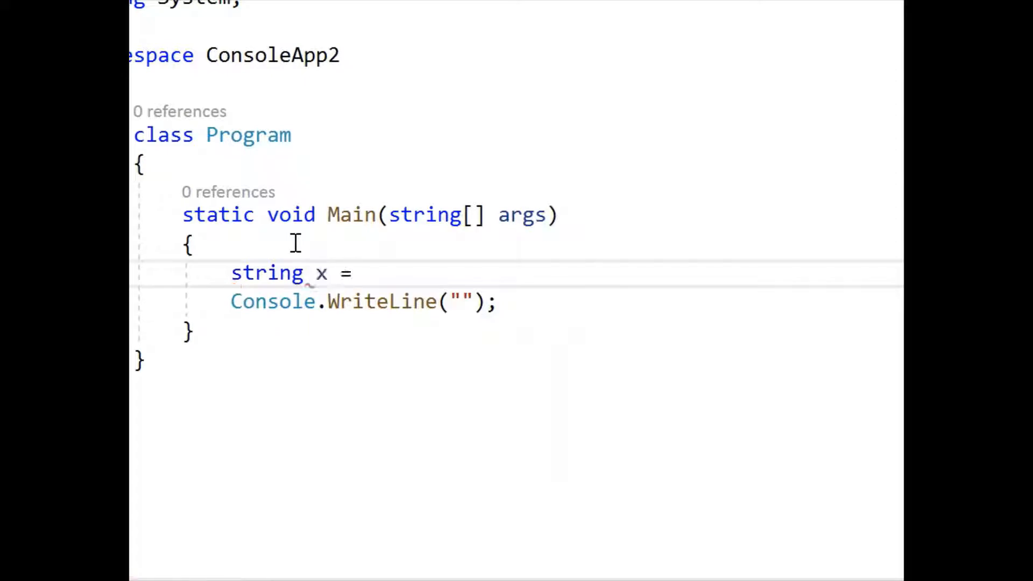
{"action": "type", "text": "\"hello \""}
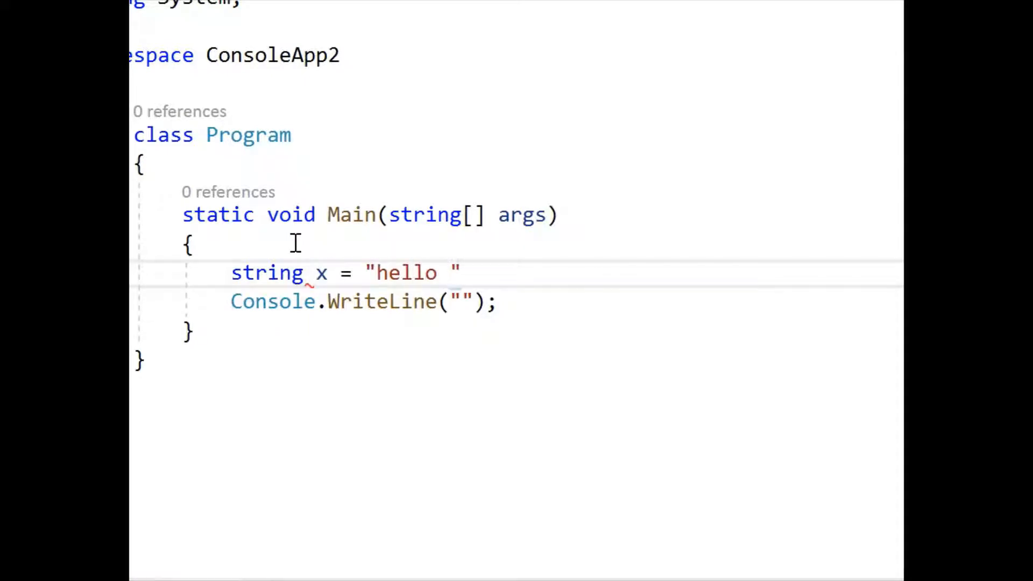
{"action": "type", "text": "there"}
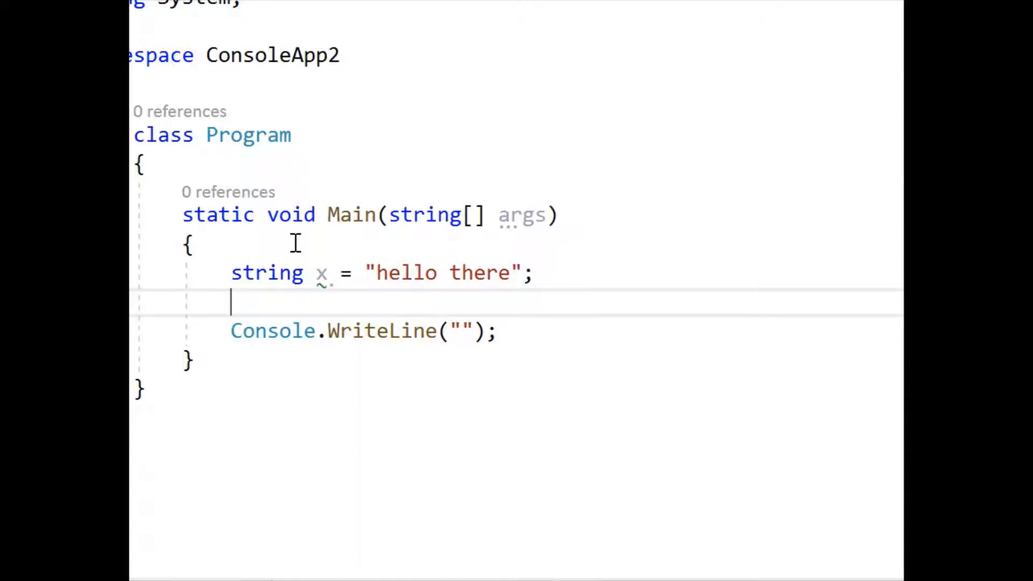
- Declare a string array w on the next line beneath x
{"action": "type", "text": "string"}
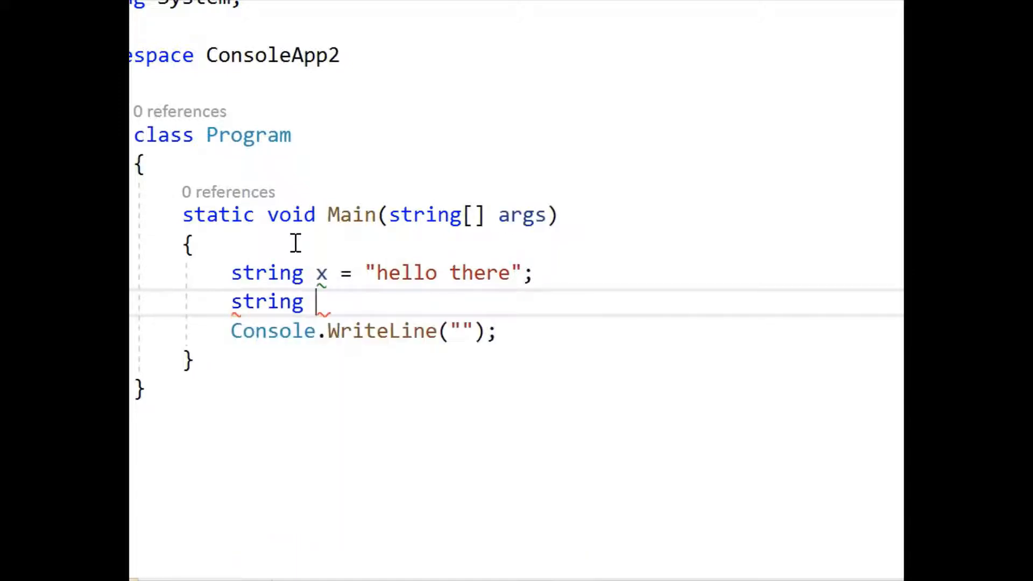
{"action": "type", "text": "[]"}
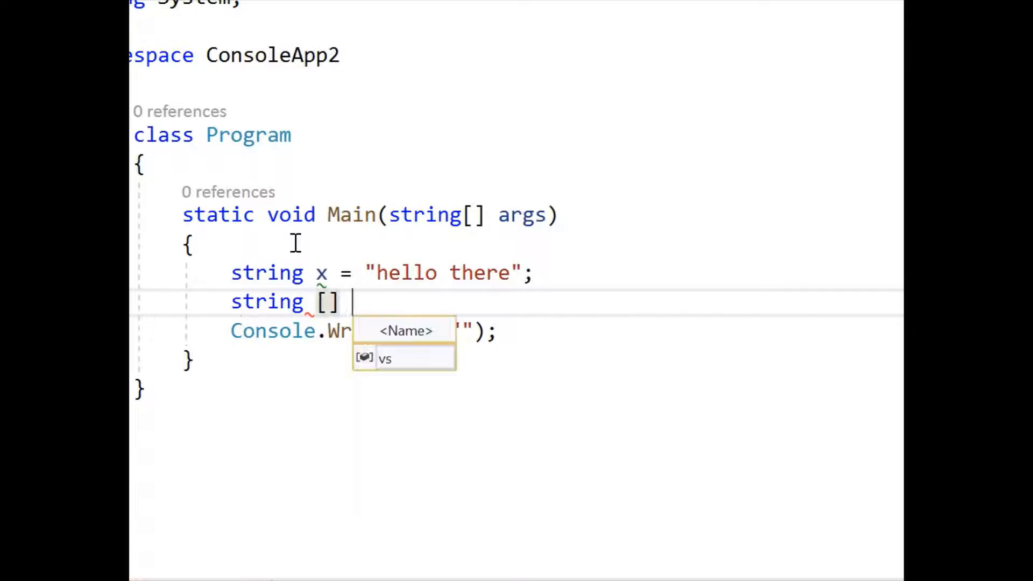
{"action": "type", "text": "w;"}
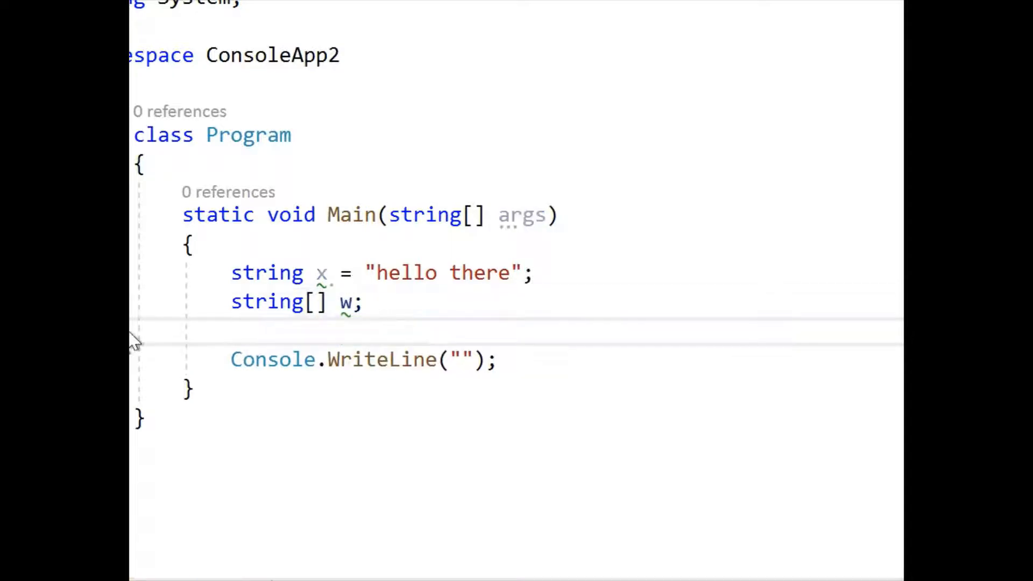
{"action": "double_click", "coordinate": [351, 302]}
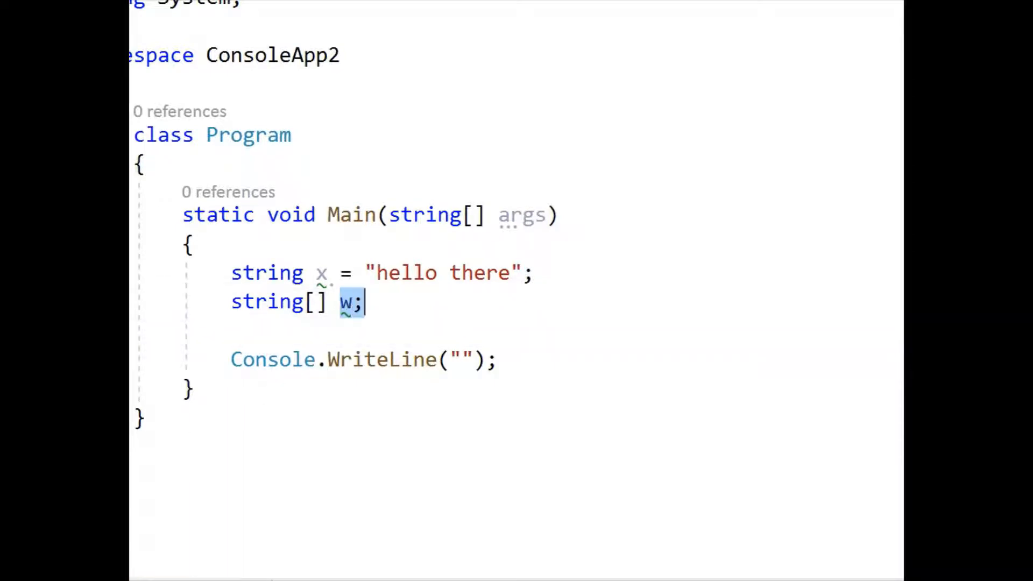
{"action": "double_click", "coordinate": [404, 272]}
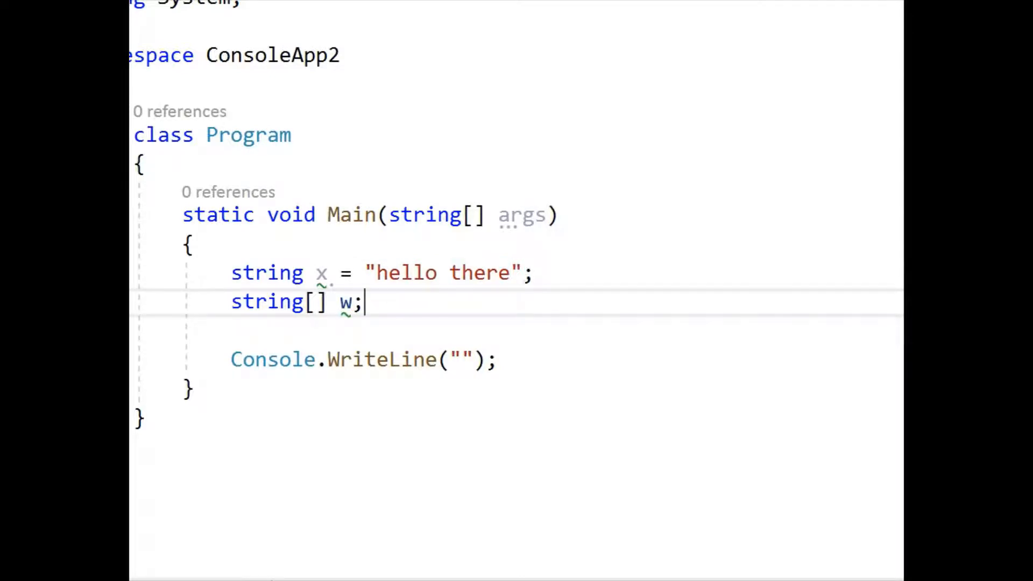
- Assign w = x.Split(' ') so the string is split at spaces
{"action": "key", "text": "enter"}
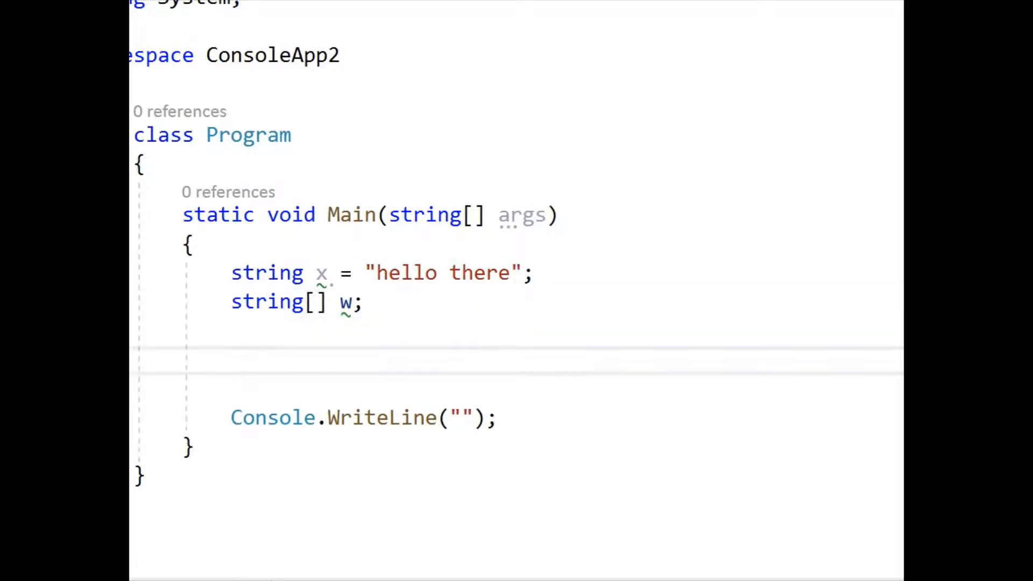
{"action": "type", "text": "w="}
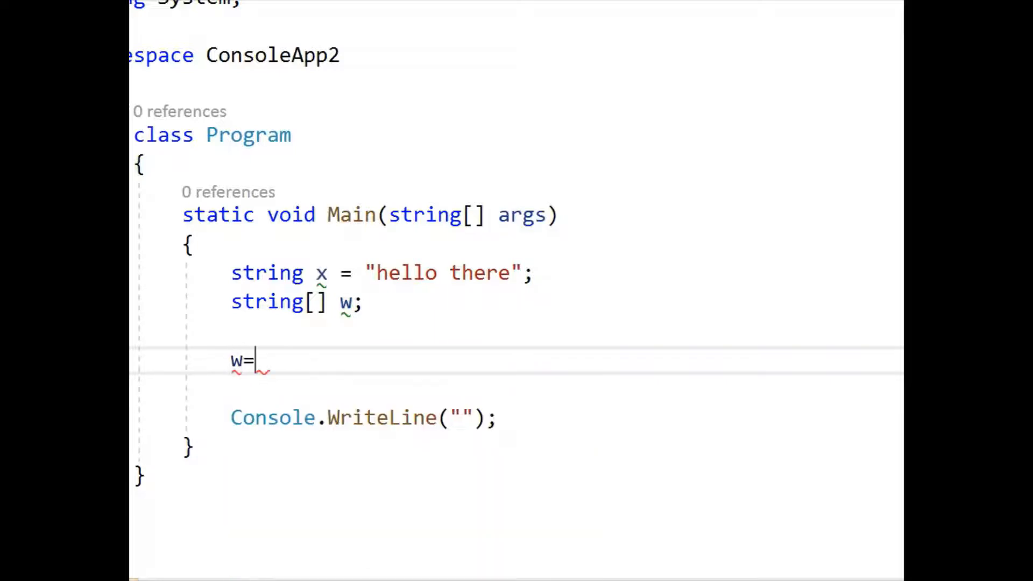
{"action": "type", "text": "x"}
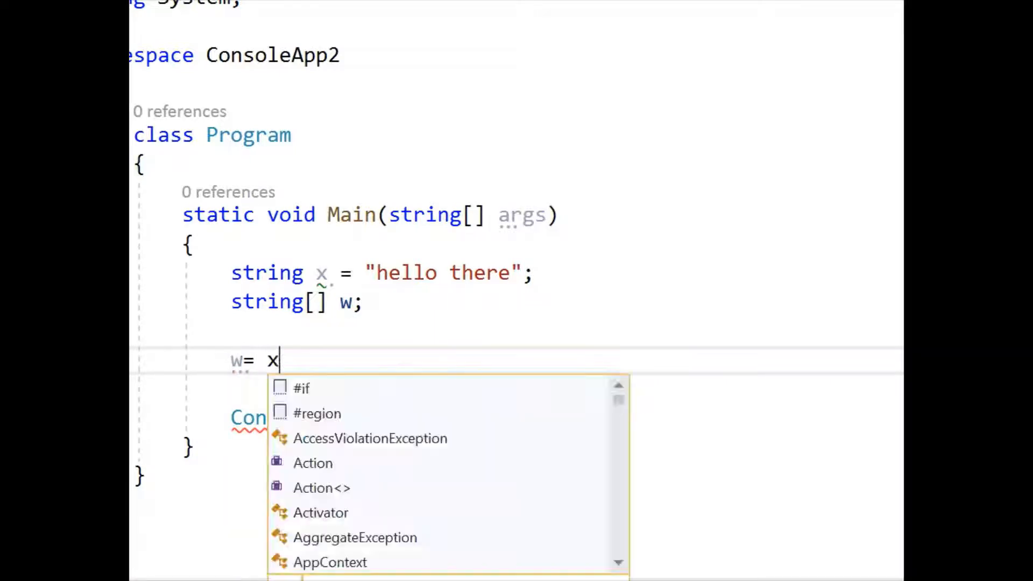
{"action": "type", "text": ".Split"}
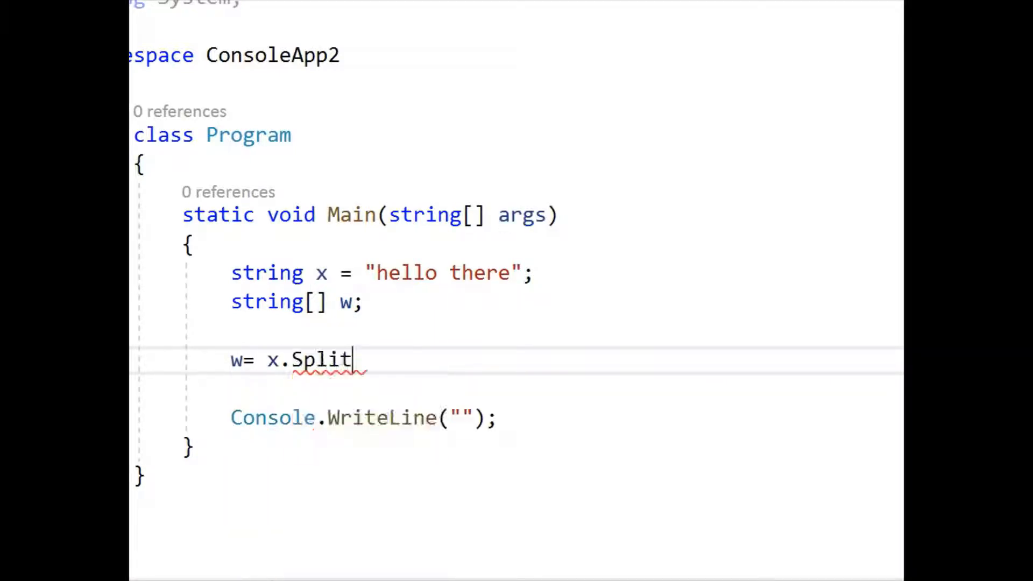
{"action": "type", "text": "("}
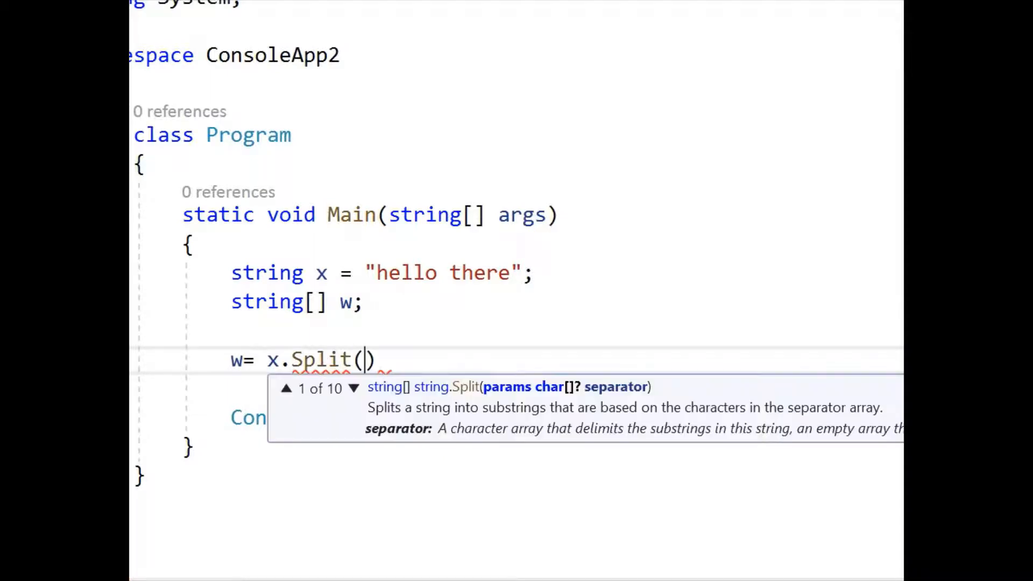
{"action": "type", "text": "' '"}
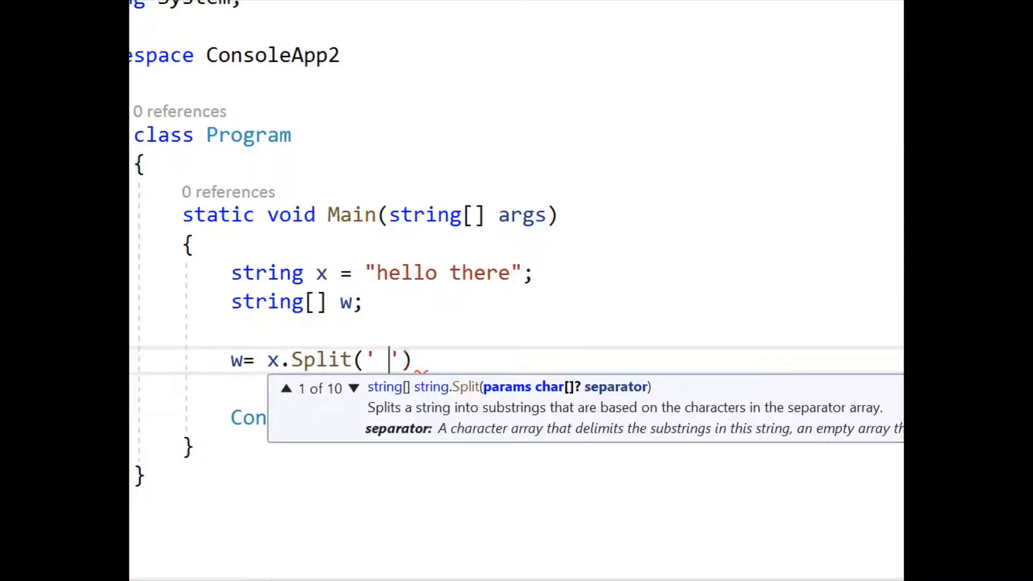
{"action": "mouse_move", "coordinate": [391, 360]}
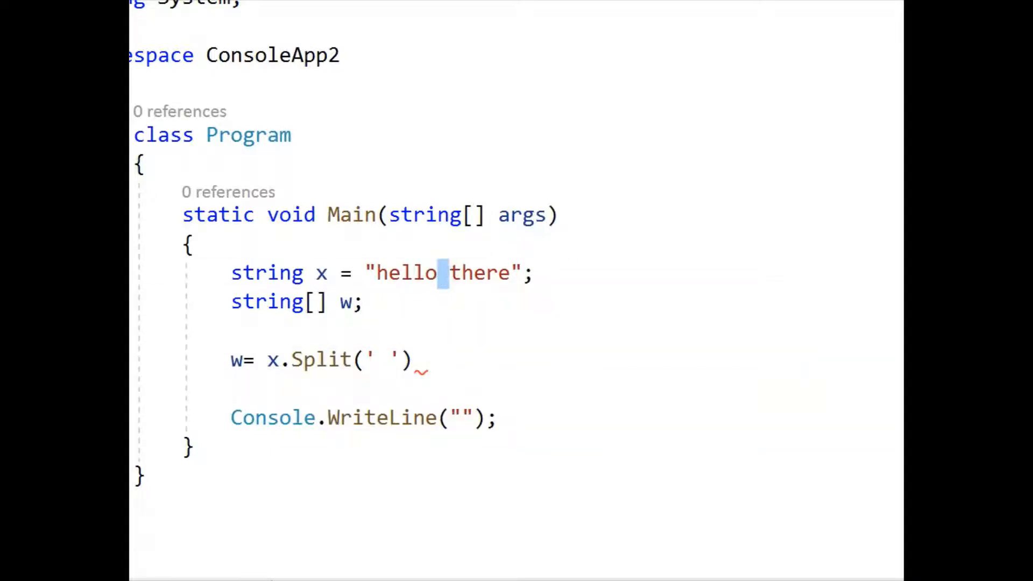
{"action": "double_click", "coordinate": [405, 273]}
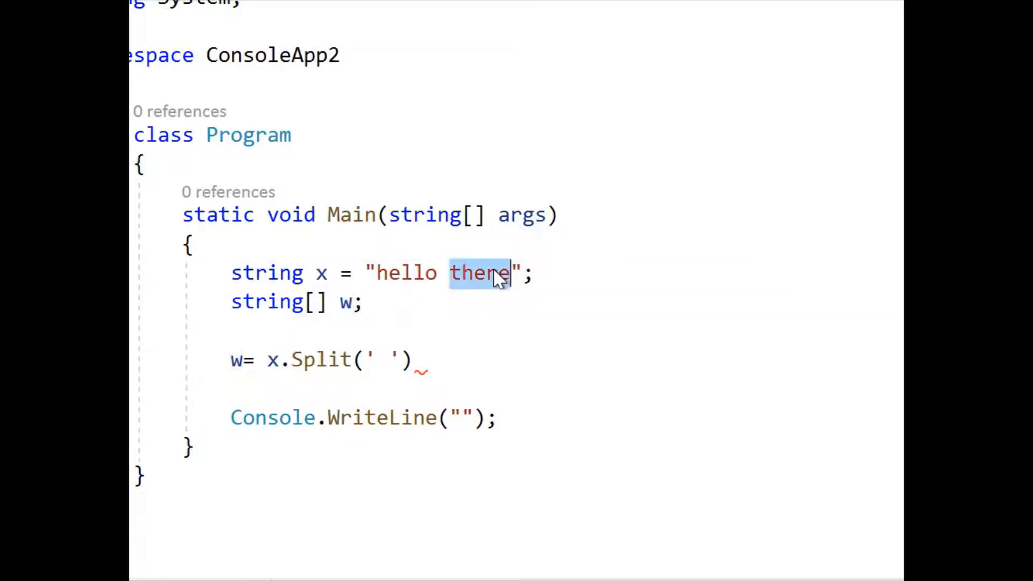
{"action": "left_click", "coordinate": [426, 361]}
{"action": "type", "text": ";"}
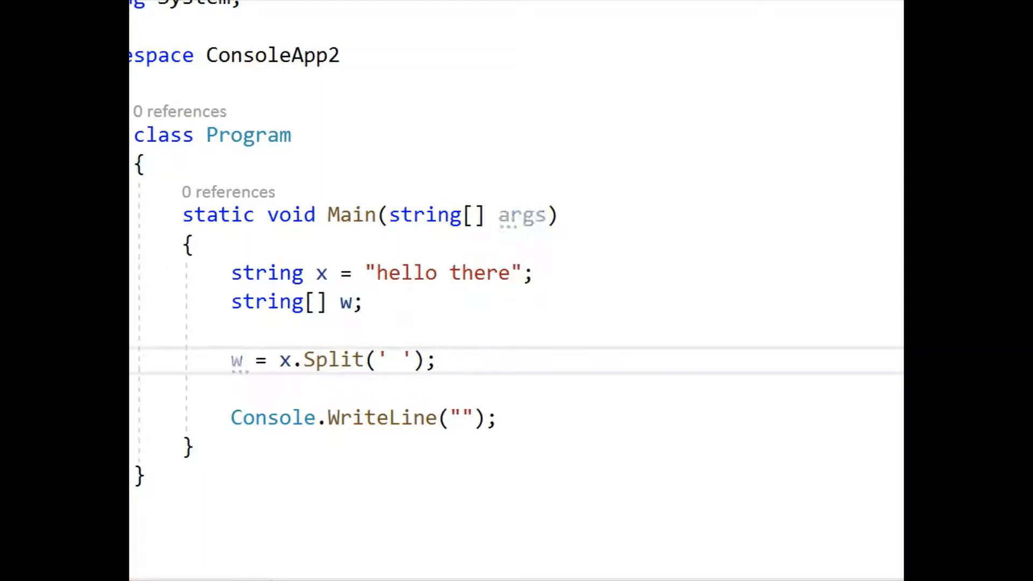
- Make Console.WriteLine print the first word, w[0]
{"action": "type", "text": "C"}
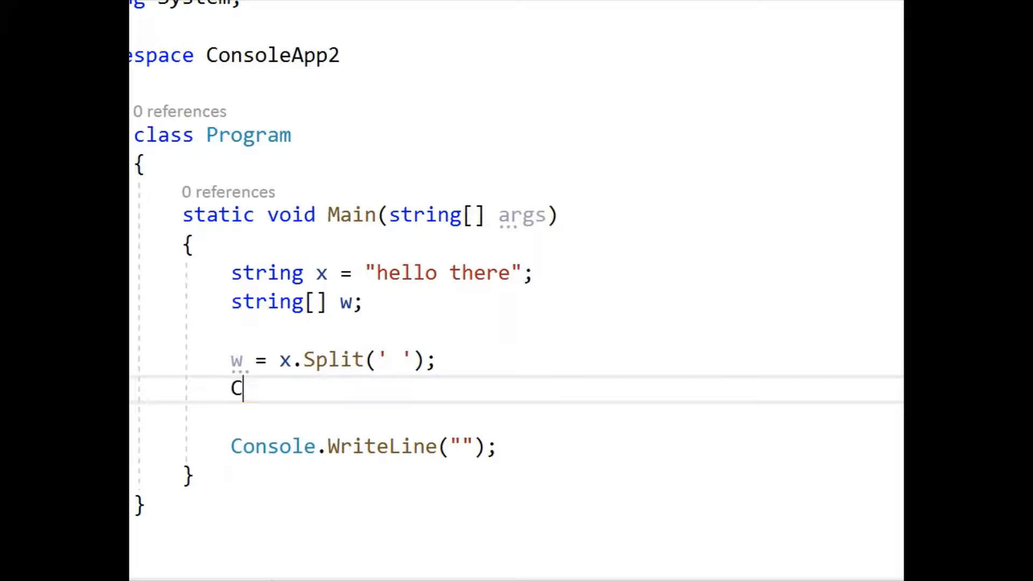
{"action": "type", "text": "c"}
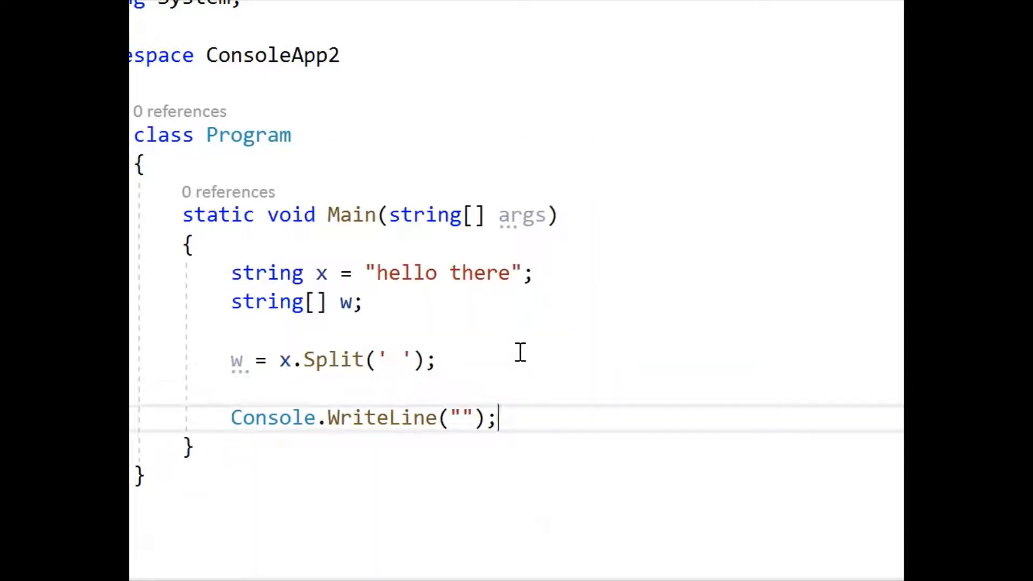
{"action": "type", "text": "w"}
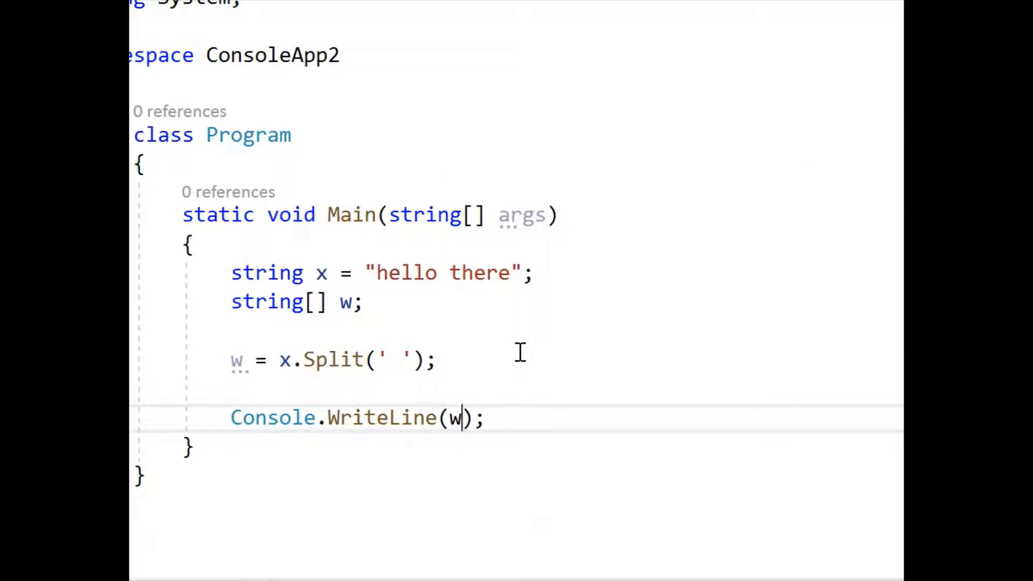
{"action": "type", "text": "[0]"}
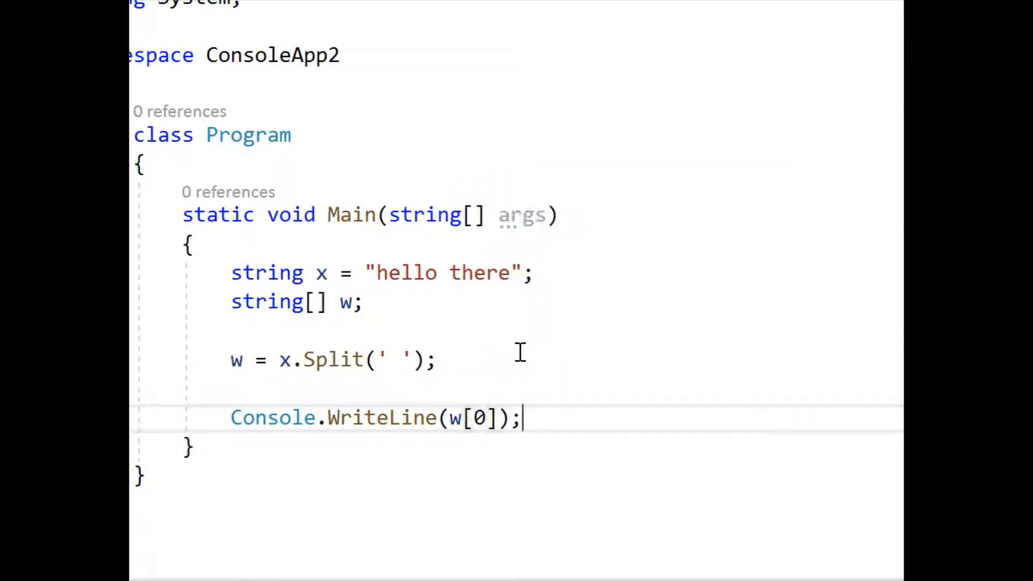
{"action": "key", "text": "Return"}
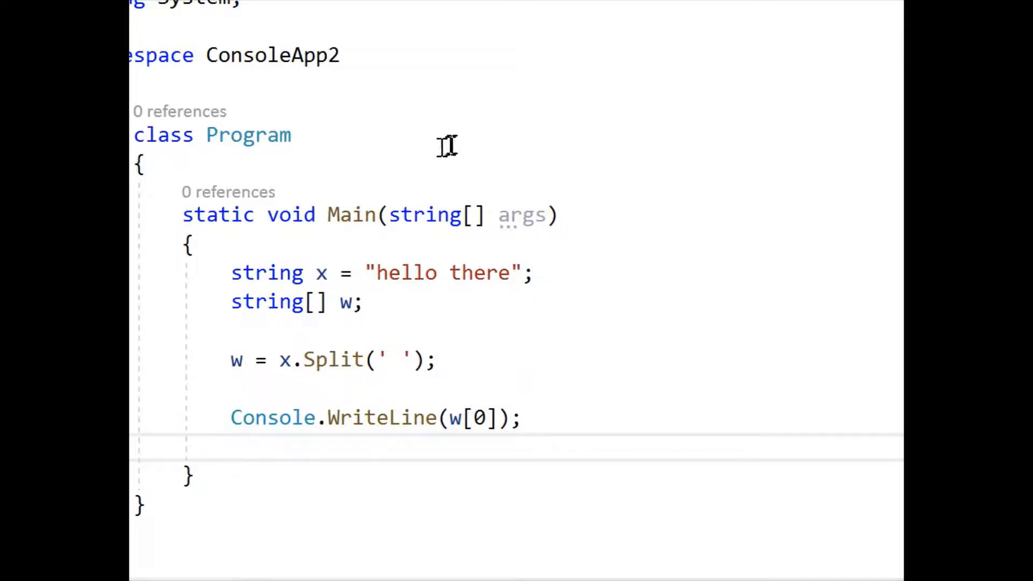
- Close the debug console after it printed only hello
{"action": "scroll", "scroll_direction": "up", "scroll_amount": 3}
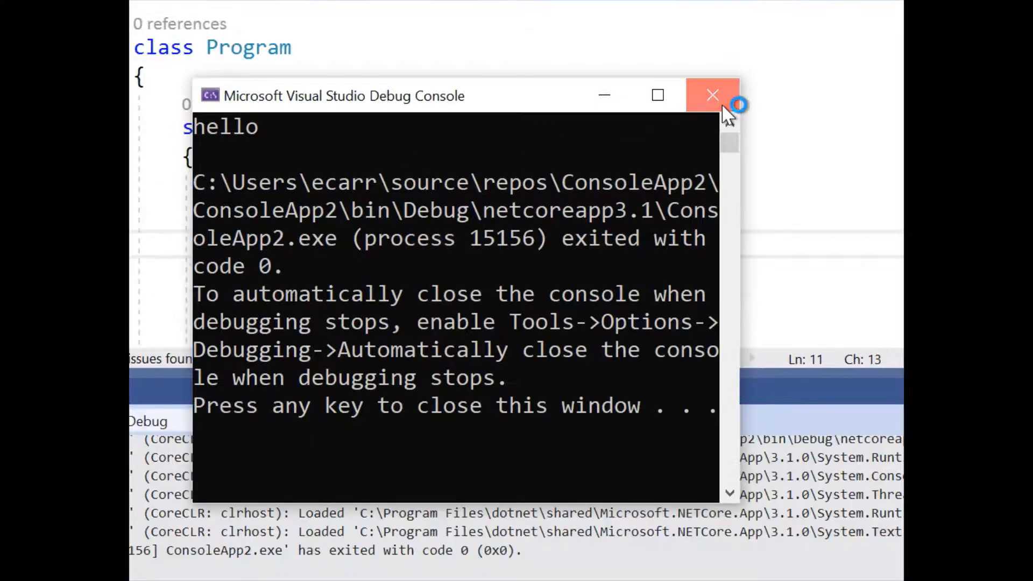
{"action": "left_click", "coordinate": [713, 95]}
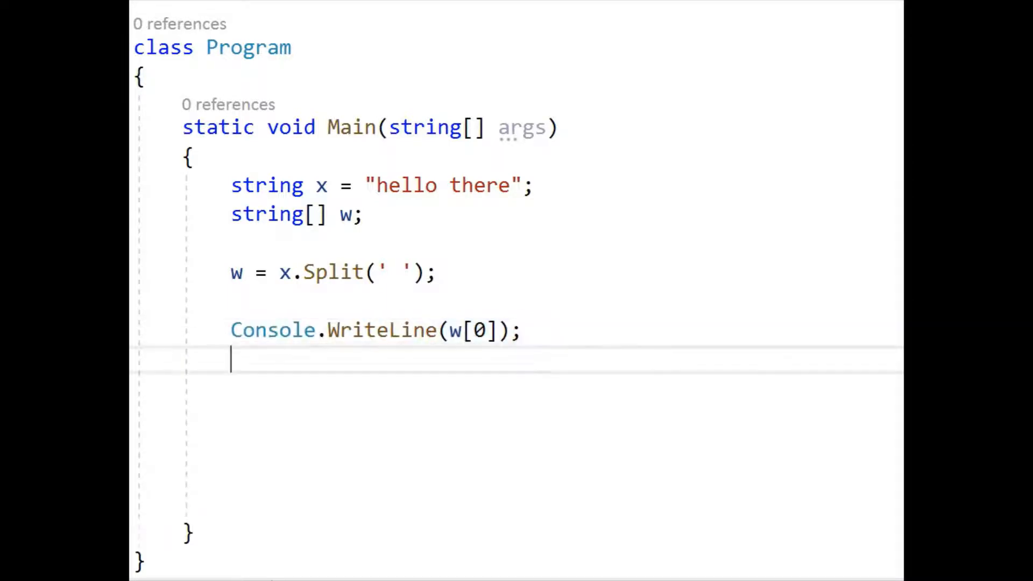
- Add a second Console.WriteLine printing w[1], the second word
{"action": "type", "text": "Console.WriteLine(w[0]);"}
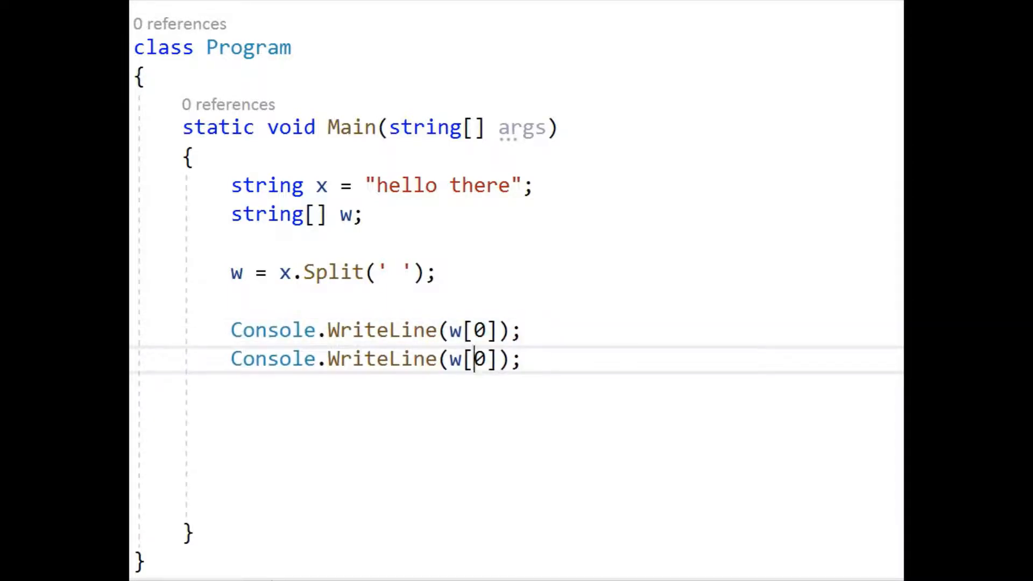
{"action": "type", "text": "1"}
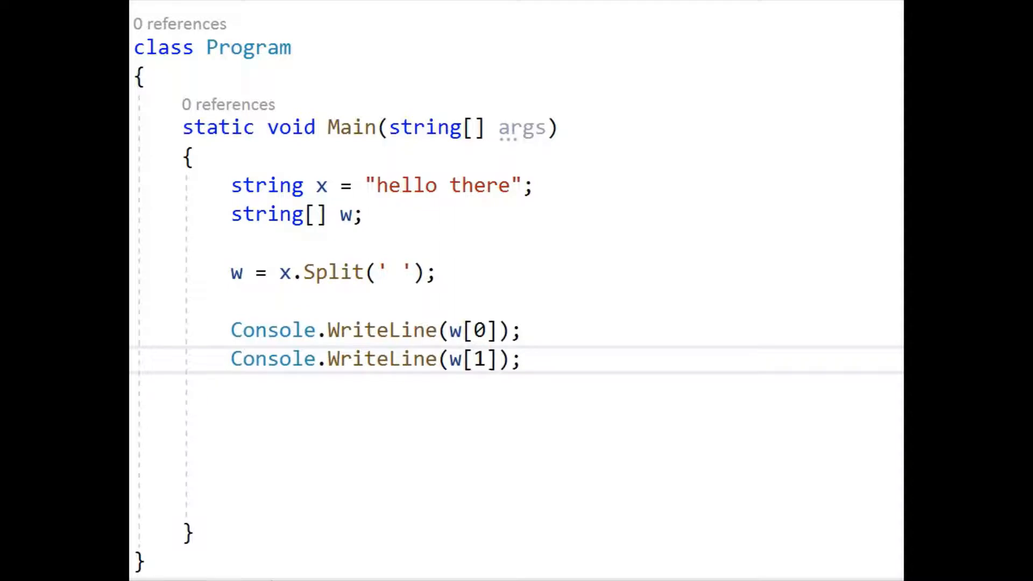
{"action": "mouse_move", "coordinate": [237, 297]}
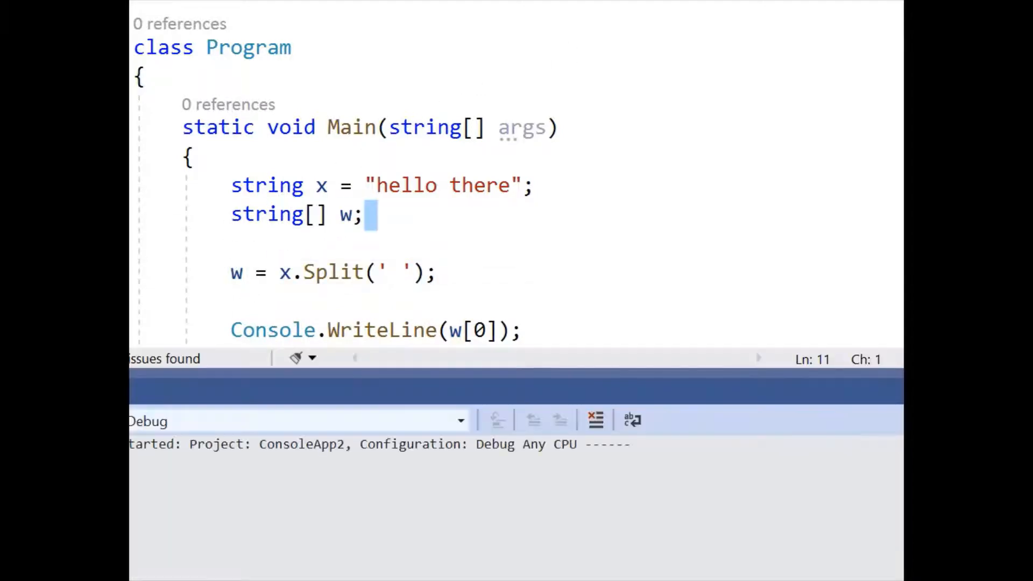
{"action": "key", "text": "F5"}
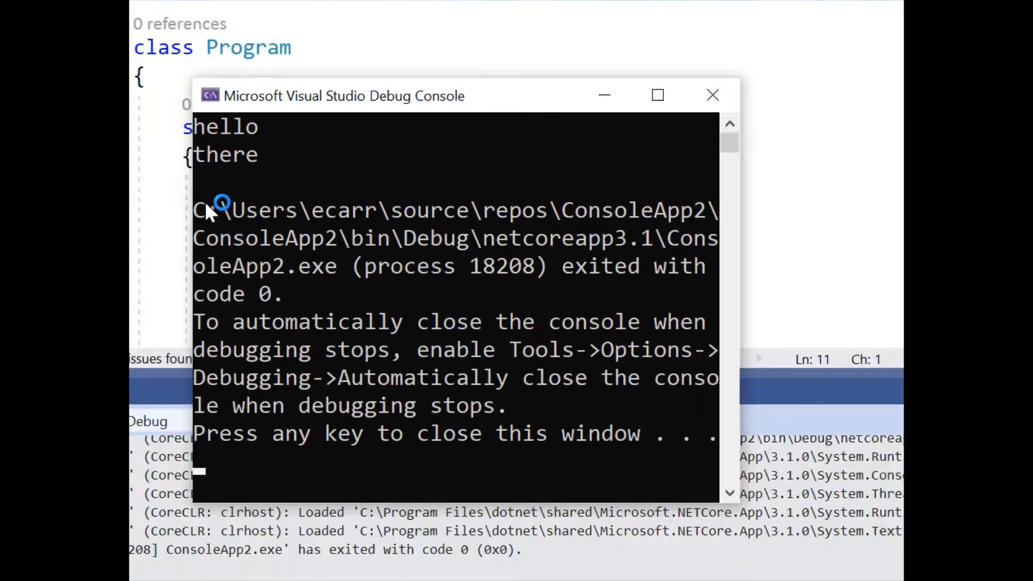
{"action": "mouse_move", "coordinate": [712, 96]}
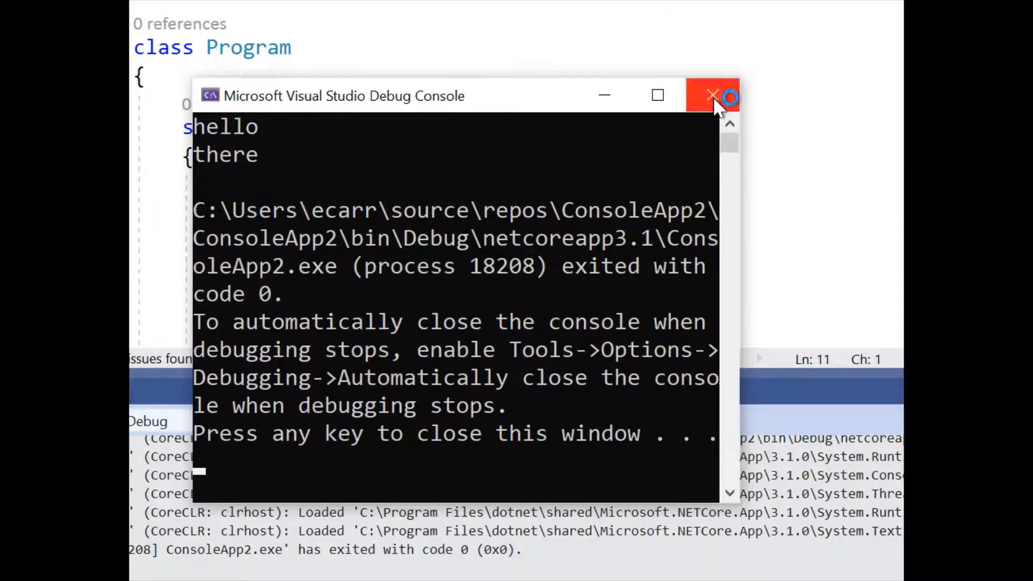
{"action": "left_click", "coordinate": [713, 96]}
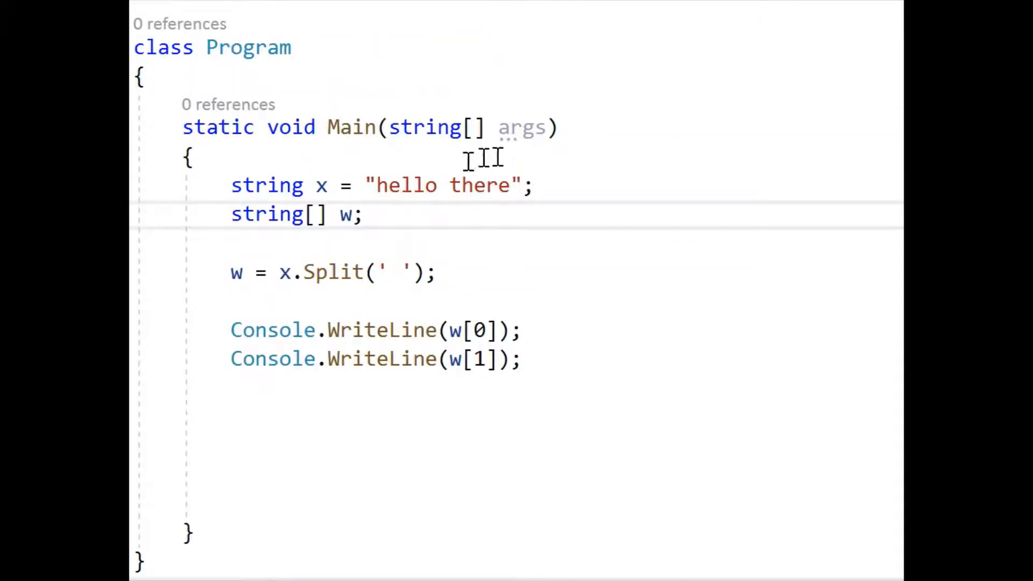
- Change the literal to "hello--there" and the Split argument to '--'
{"action": "left_click", "coordinate": [438, 186]}
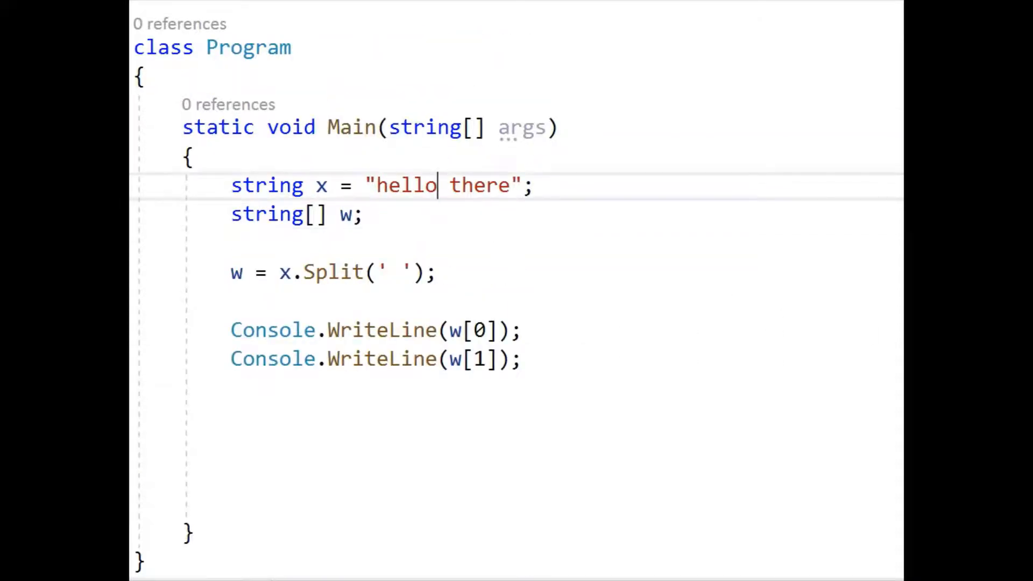
{"action": "type", "text": "--"}
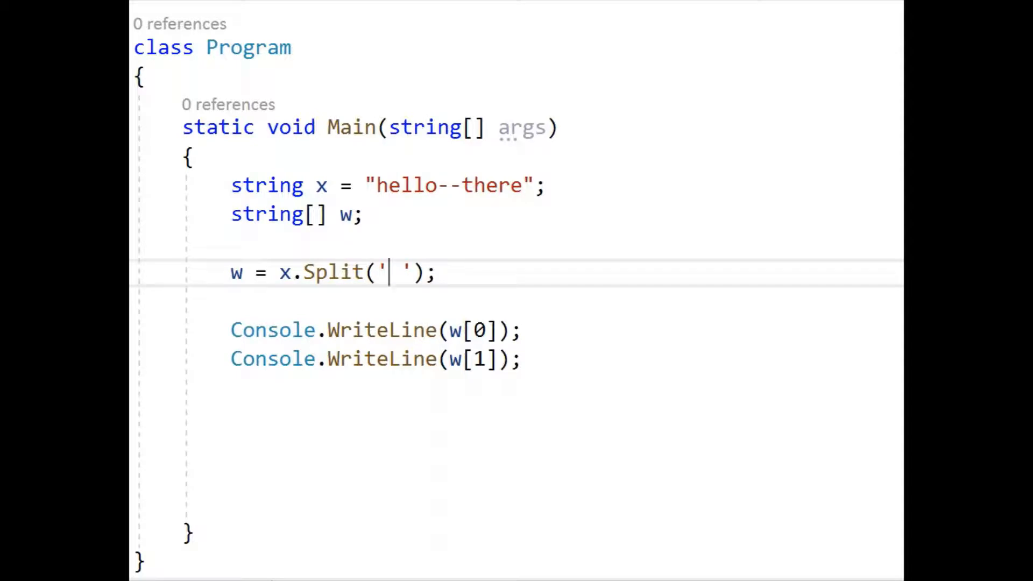
{"action": "type", "text": "--"}
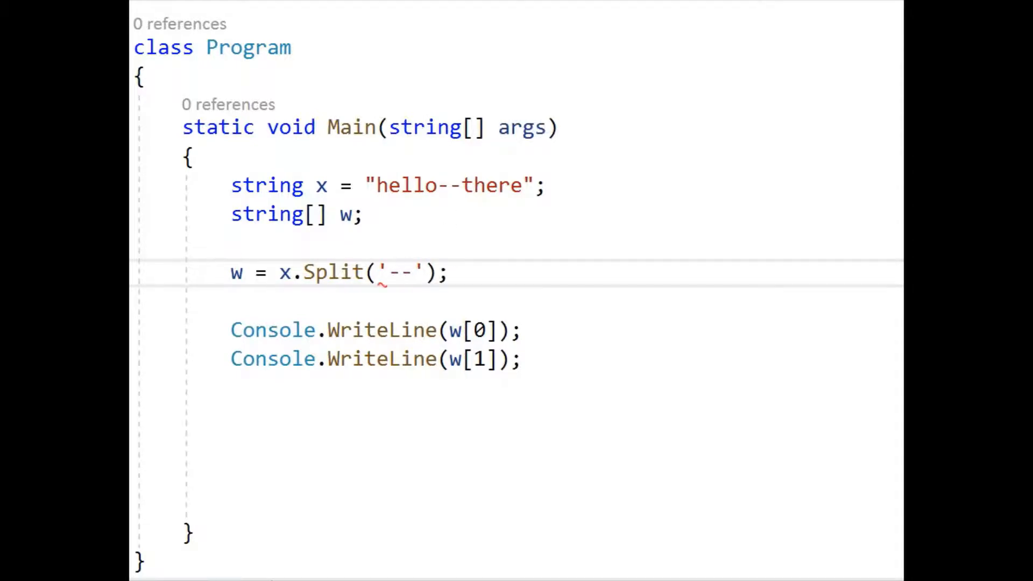
{"action": "key", "text": "F5"}
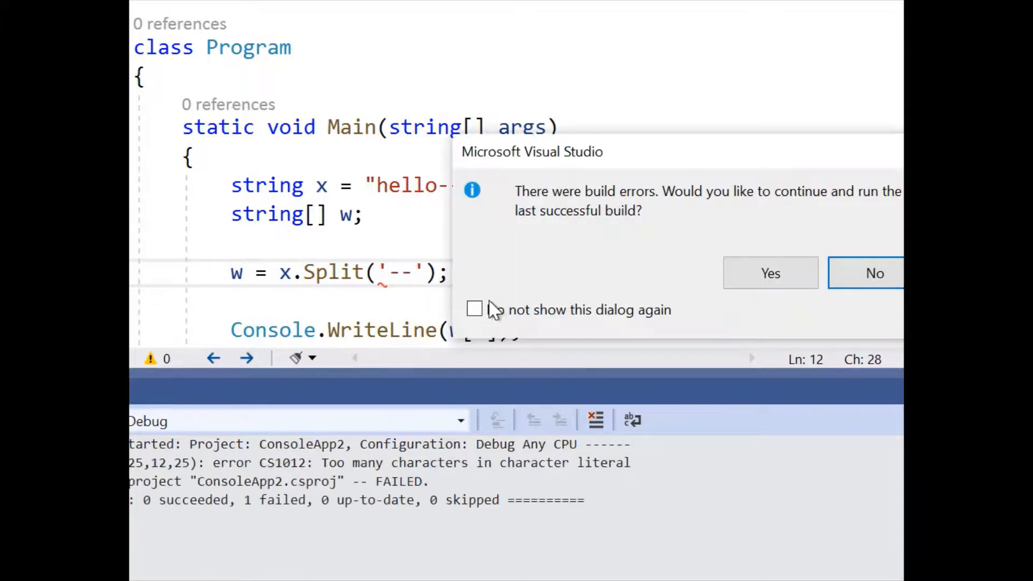
{"action": "left_click", "coordinate": [874, 272]}
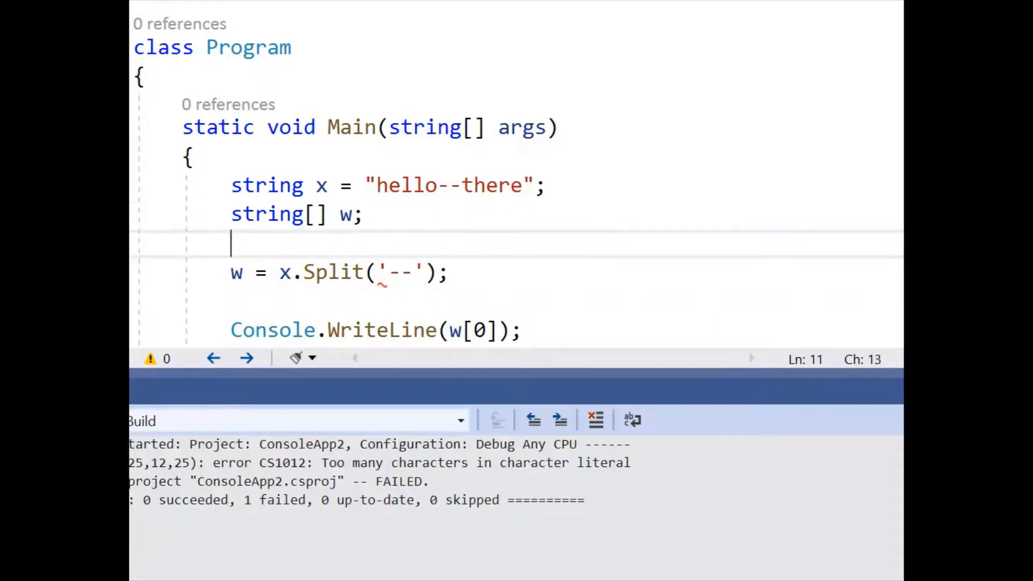
{"action": "mouse_move", "coordinate": [888, 407]}
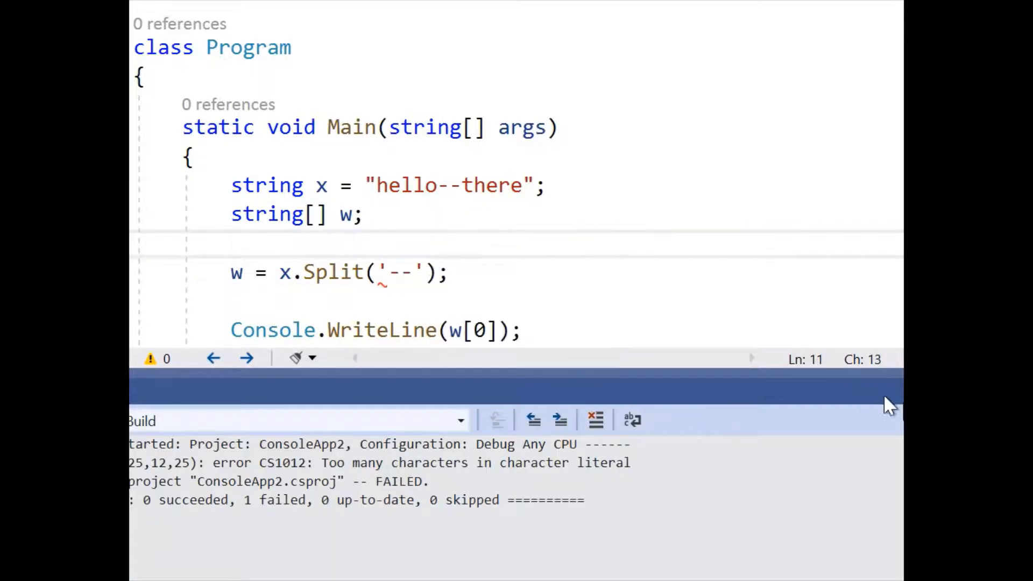
{"action": "type", "text": "Console.WriteLine(w[1]);"}
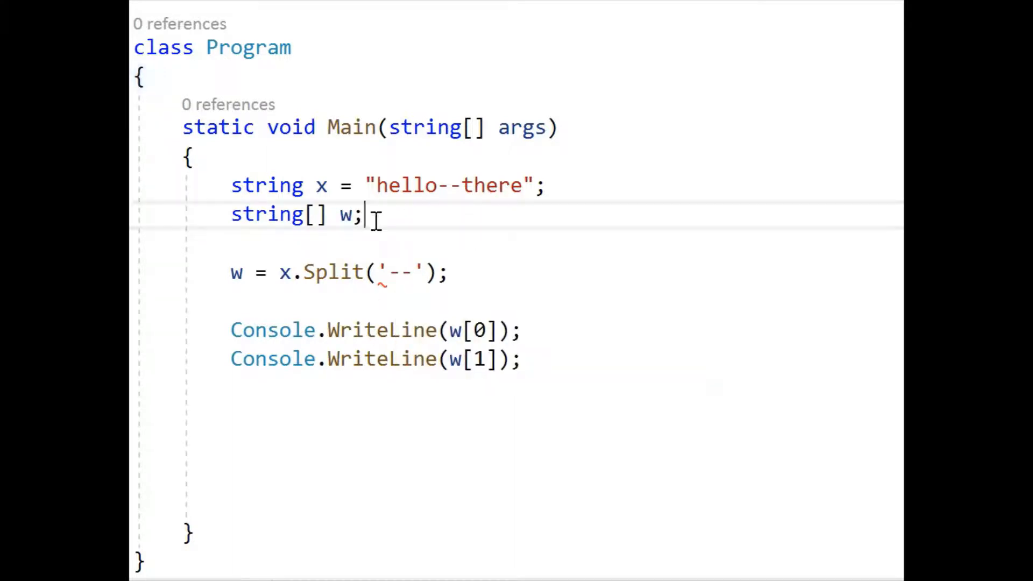
- Declare string[] d = new string[] { "--" } as the delimiter array
{"action": "type", "text": "string"}
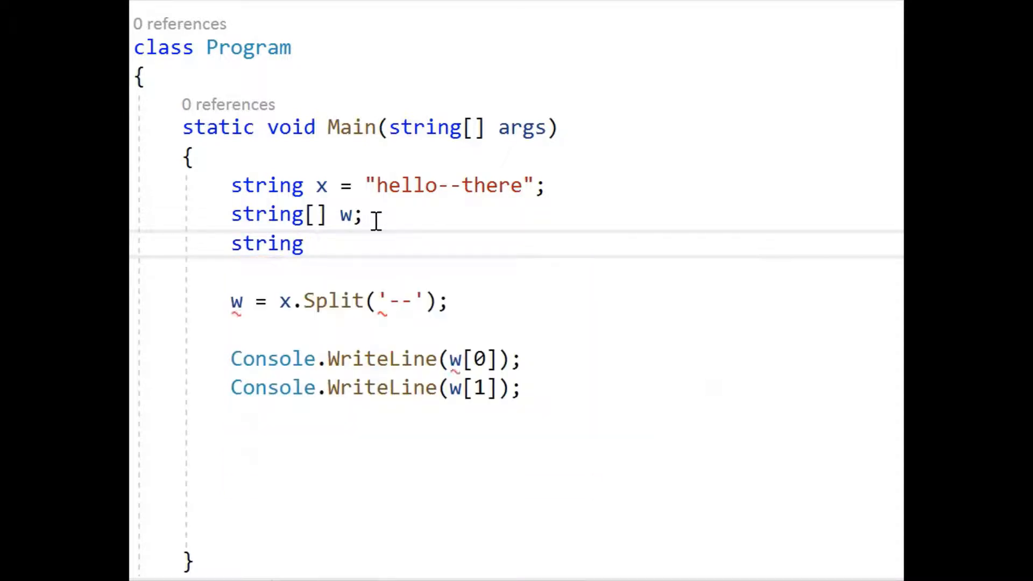
{"action": "type", "text": "d"}
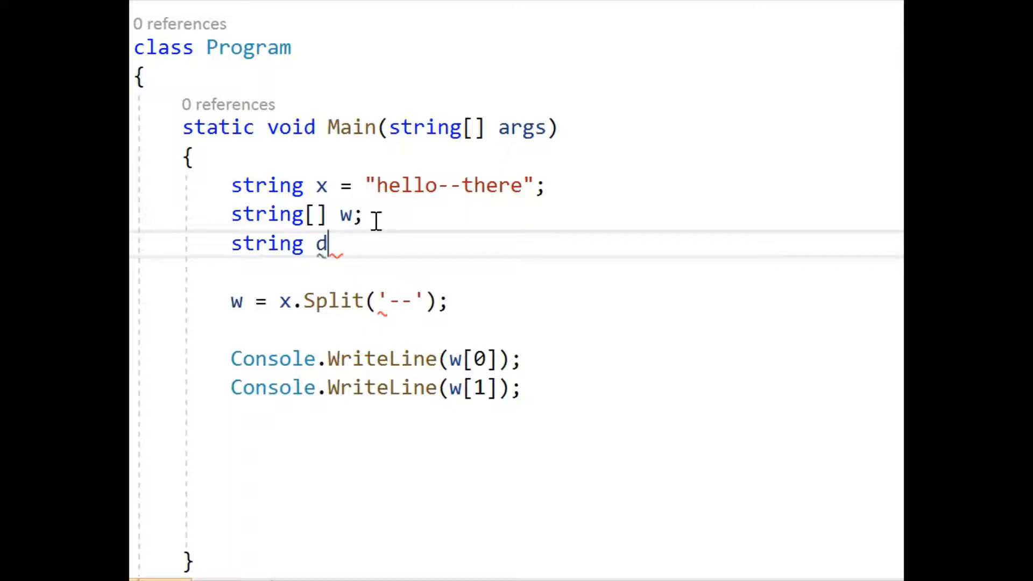
{"action": "type", "text": "[]"}
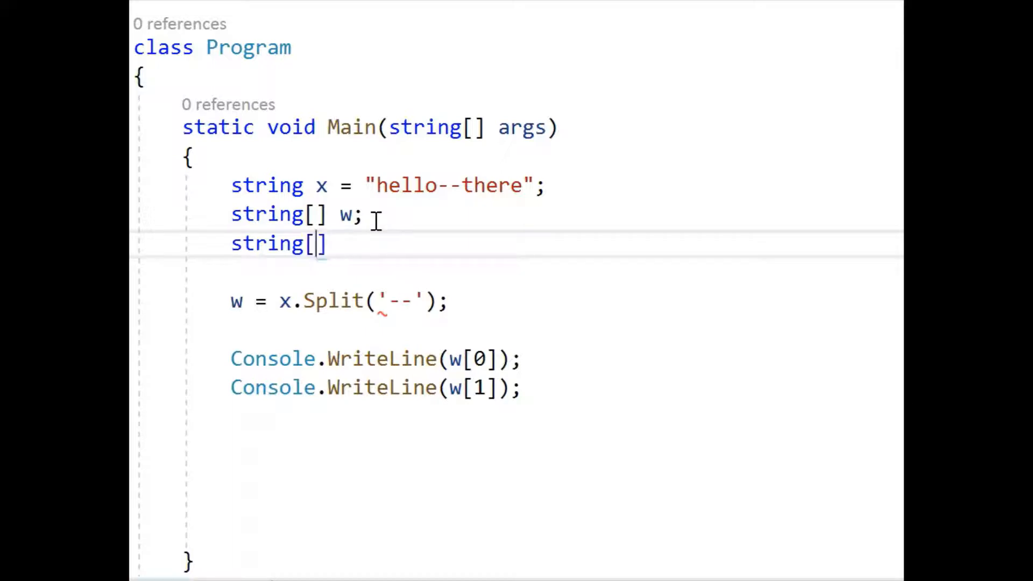
{"action": "type", "text": "d ="}
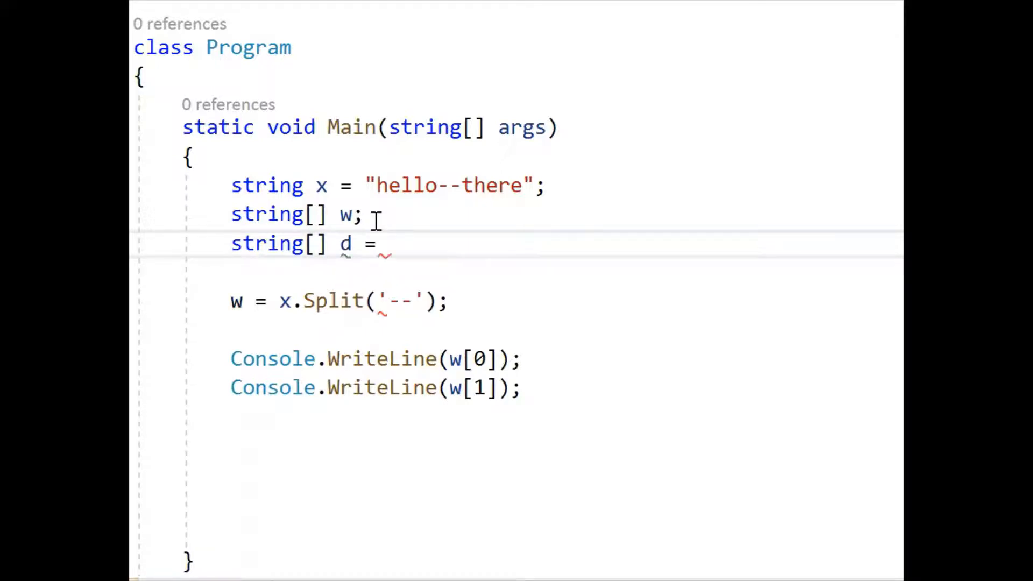
{"action": "type", "text": "new string["}
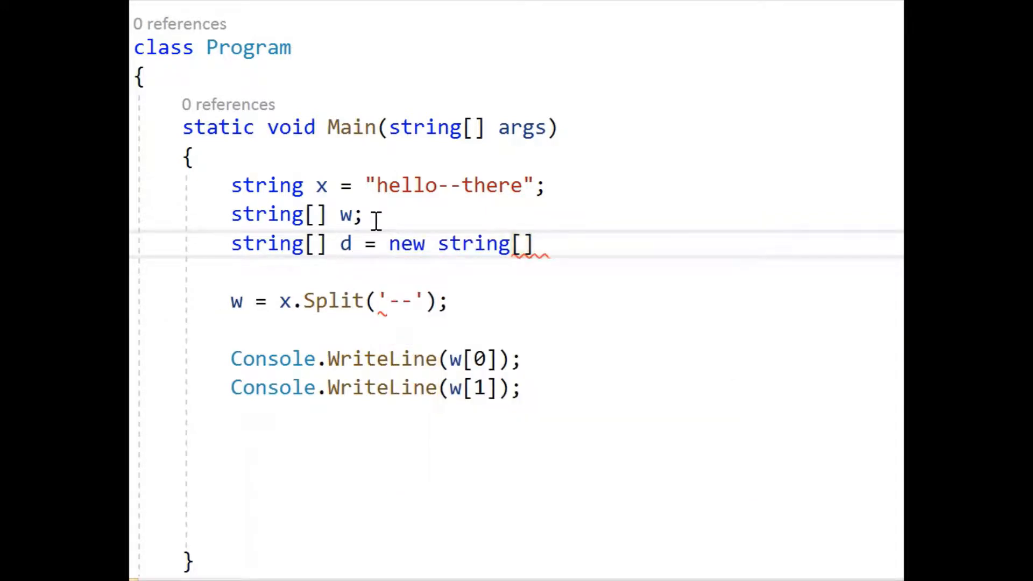
{"action": "type", "text": "{}"}
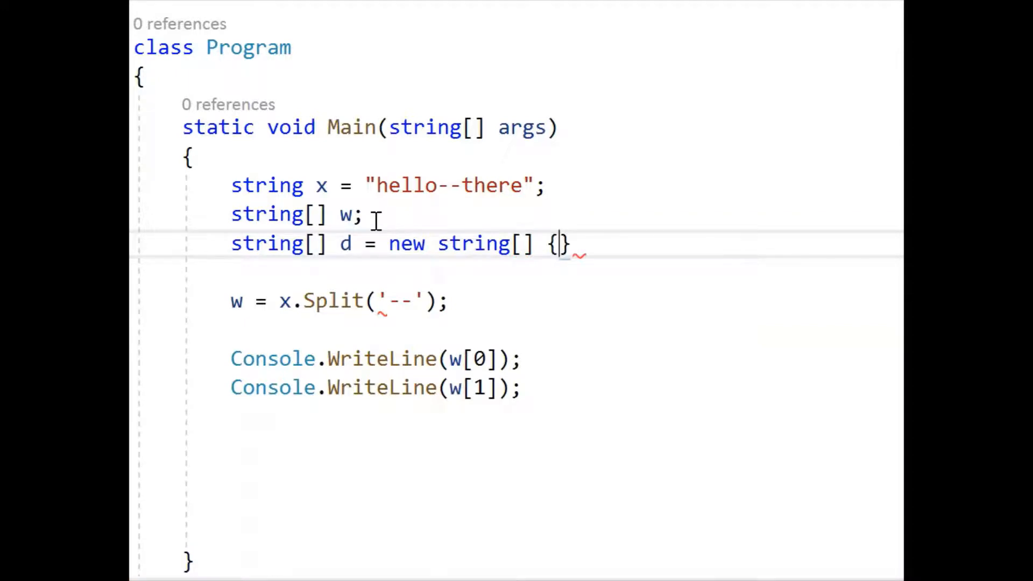
{"action": "type", "text": "\"-\""}
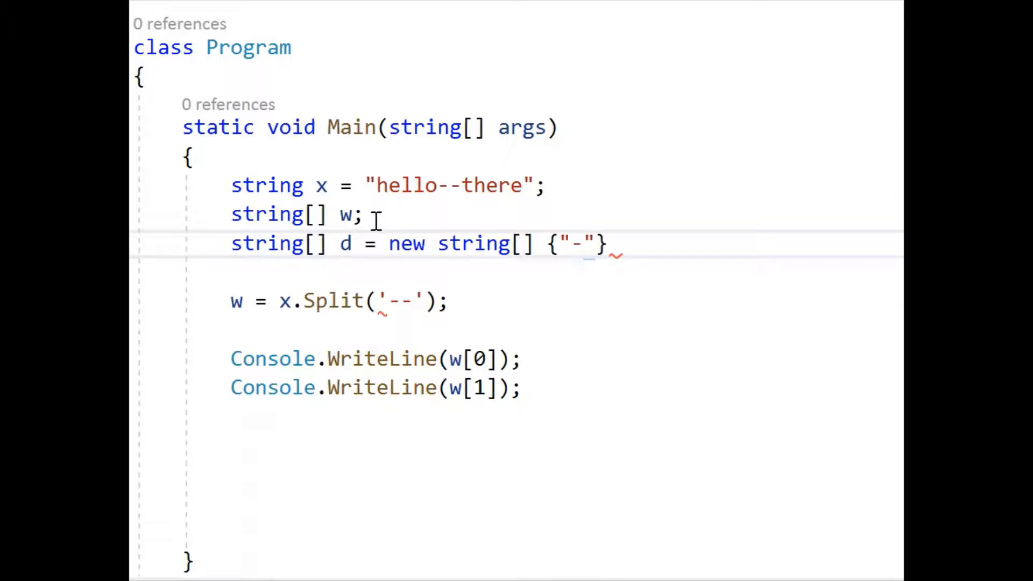
{"action": "type", "text": "-"}
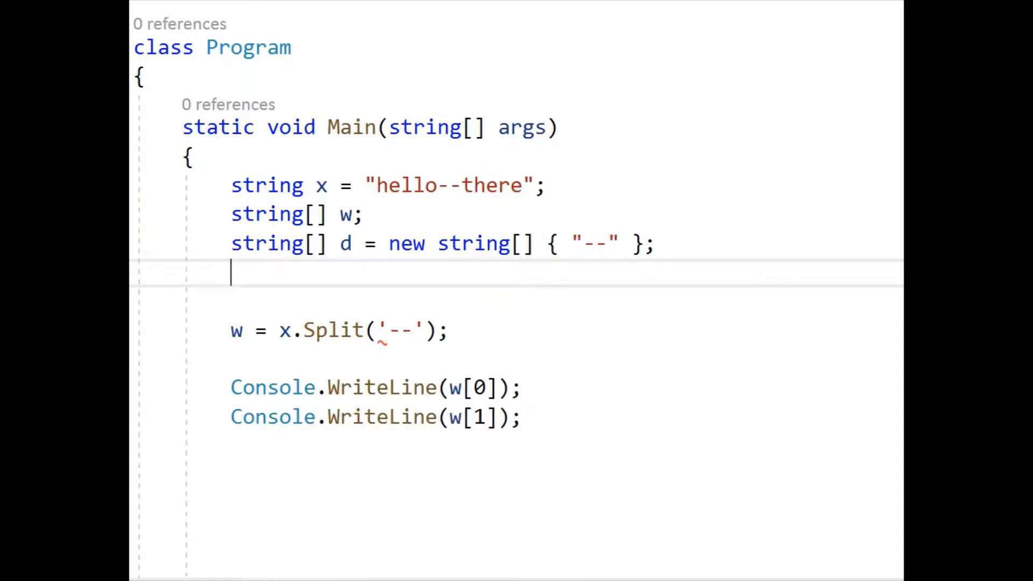
{"action": "mouse_move", "coordinate": [407, 348]}
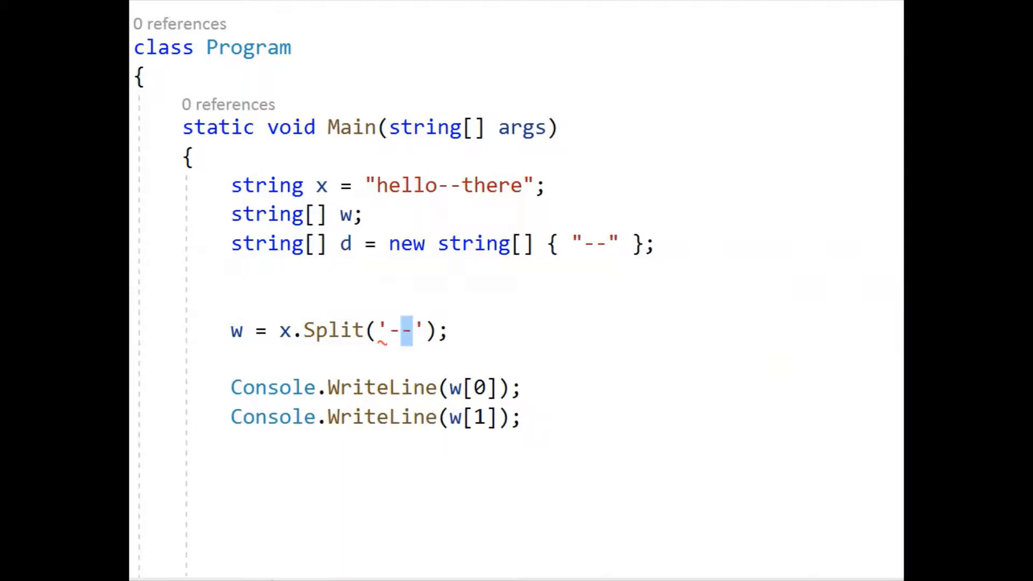
- Rewrite the call as x.Split(d, StringSplitOptions.None)
{"action": "type", "text": "d"}
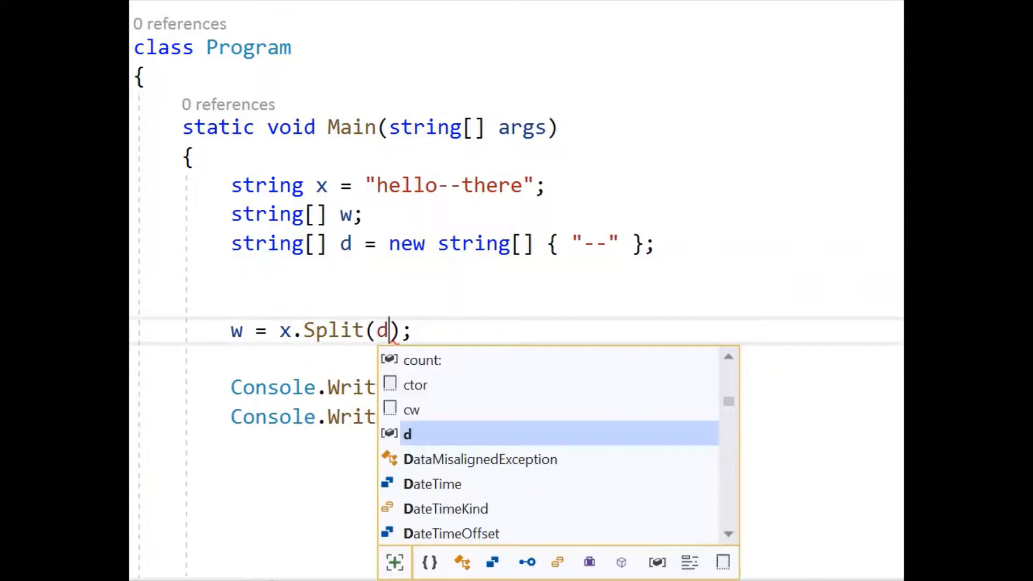
{"action": "mouse_move", "coordinate": [344, 243]}
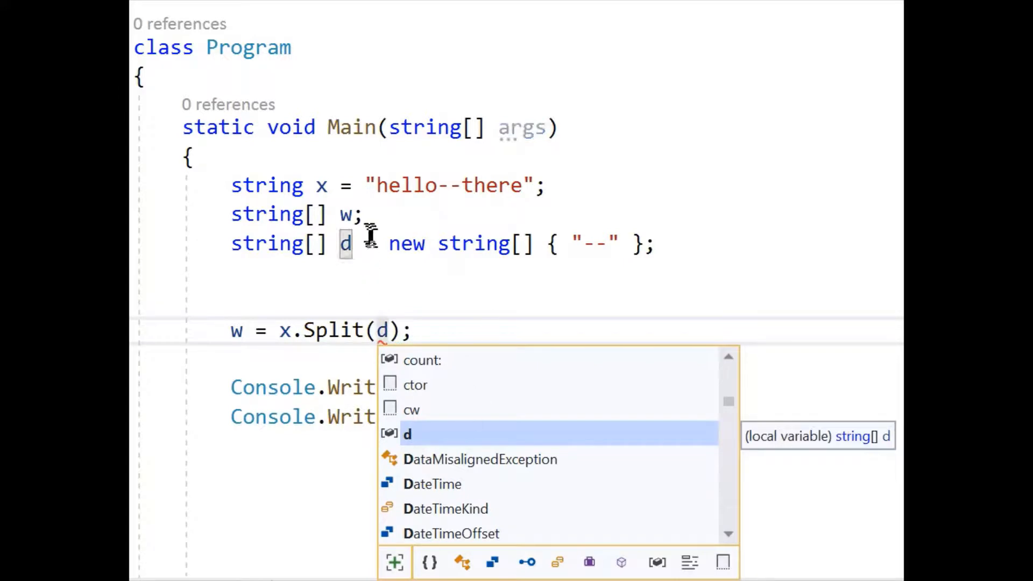
{"action": "mouse_move", "coordinate": [405, 313]}
{"action": "type", "text": ","}
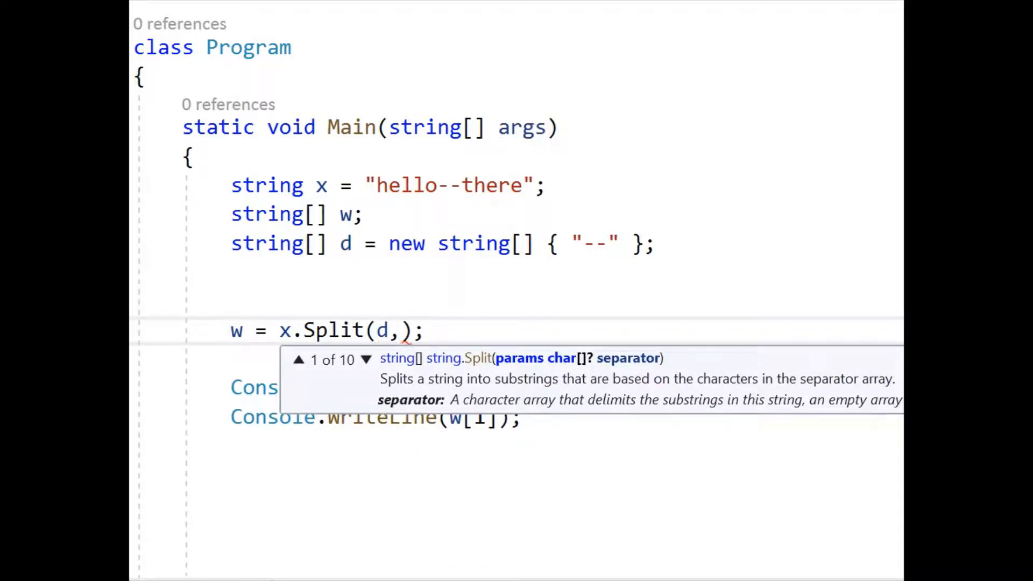
{"action": "type", "text": "sp"}
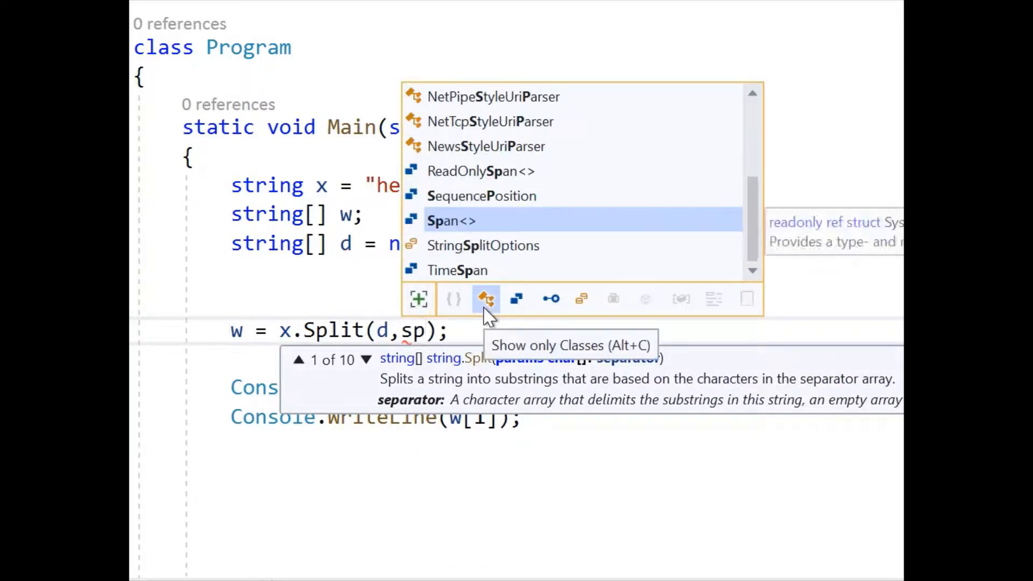
{"action": "type", "text": "StringSplitOptions.n"}
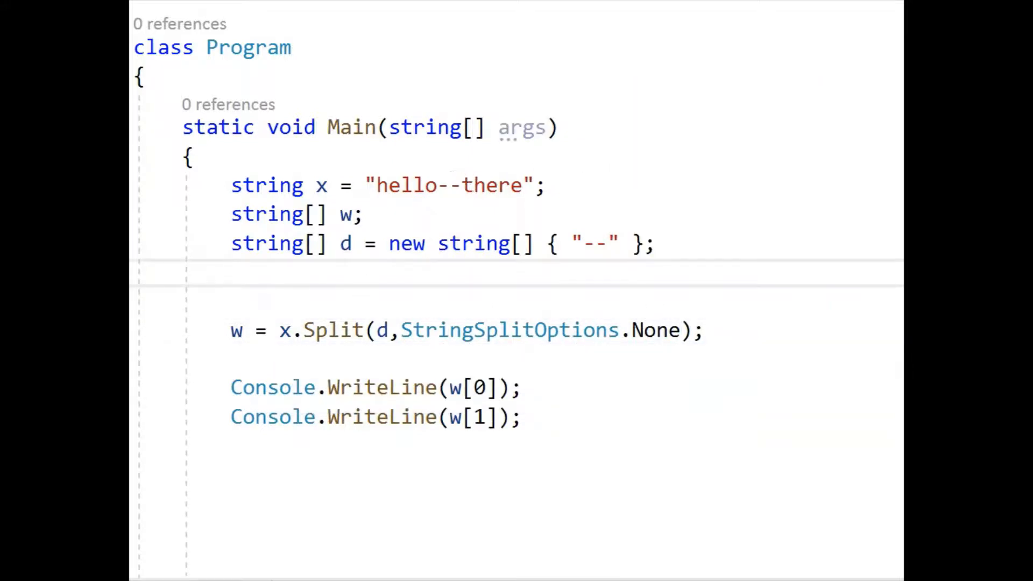
{"action": "left_click", "coordinate": [448, 185]}
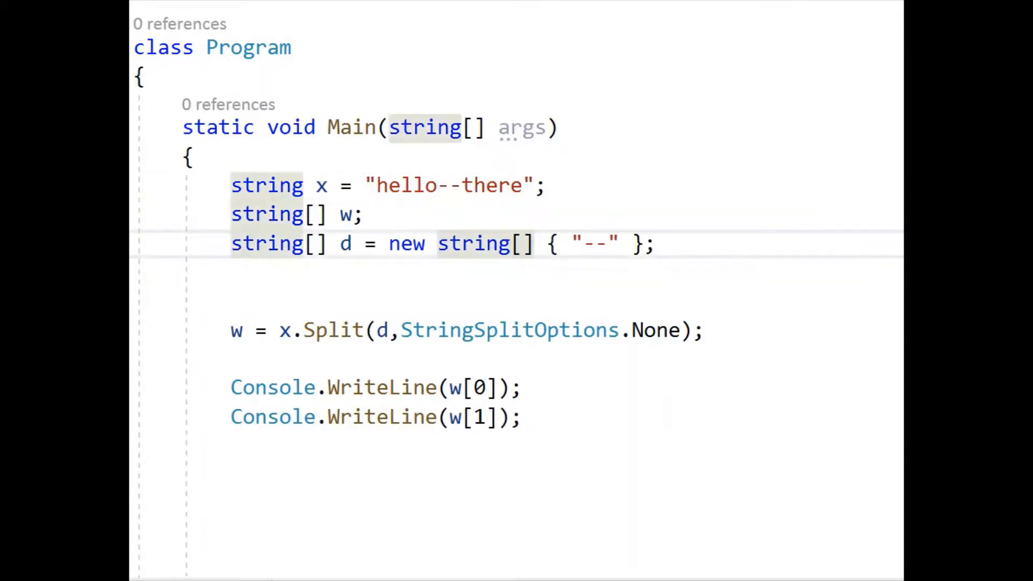
{"action": "key", "text": "F5"}
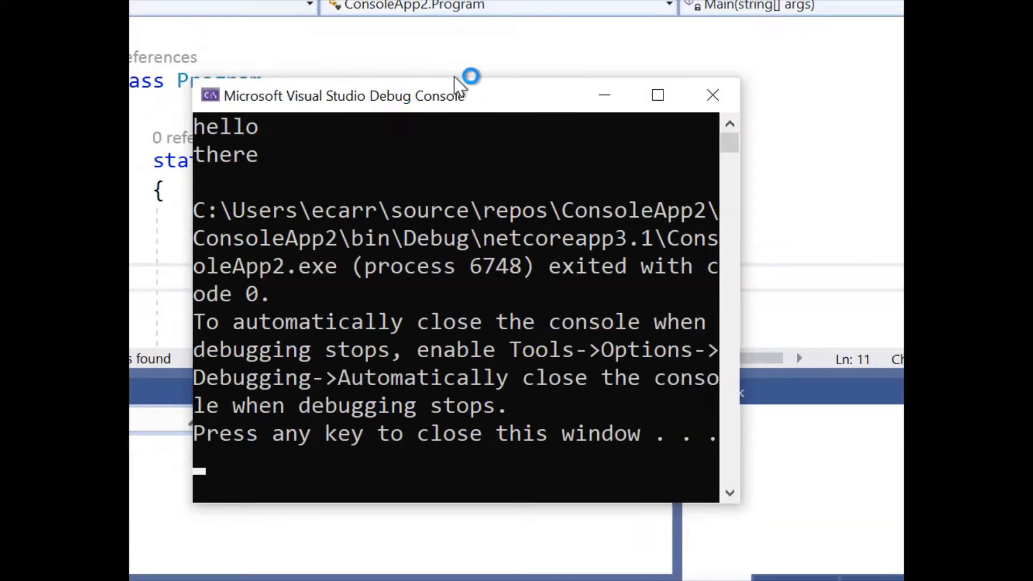
{"action": "mouse_move", "coordinate": [712, 95]}
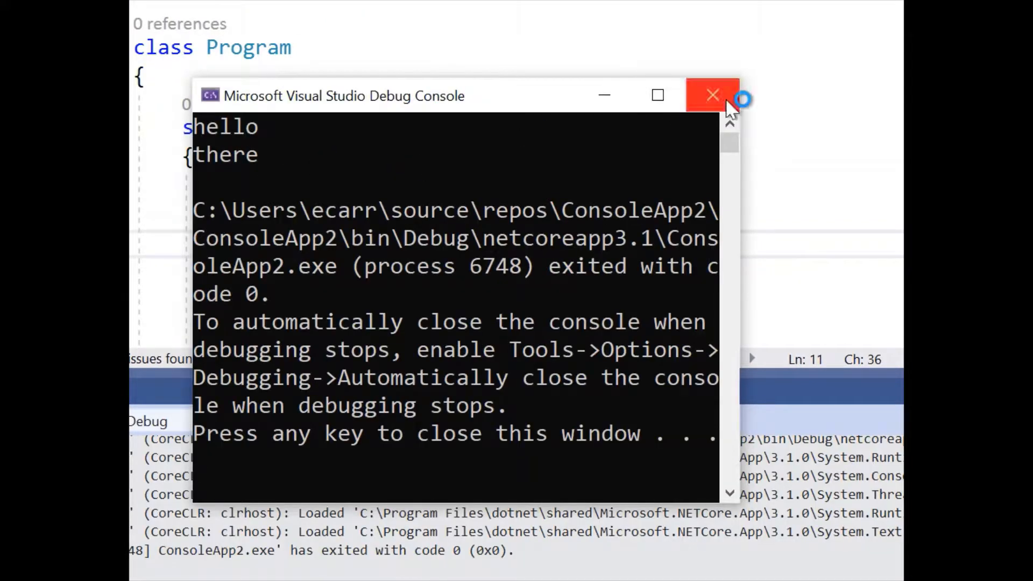
{"action": "left_click", "coordinate": [713, 96]}
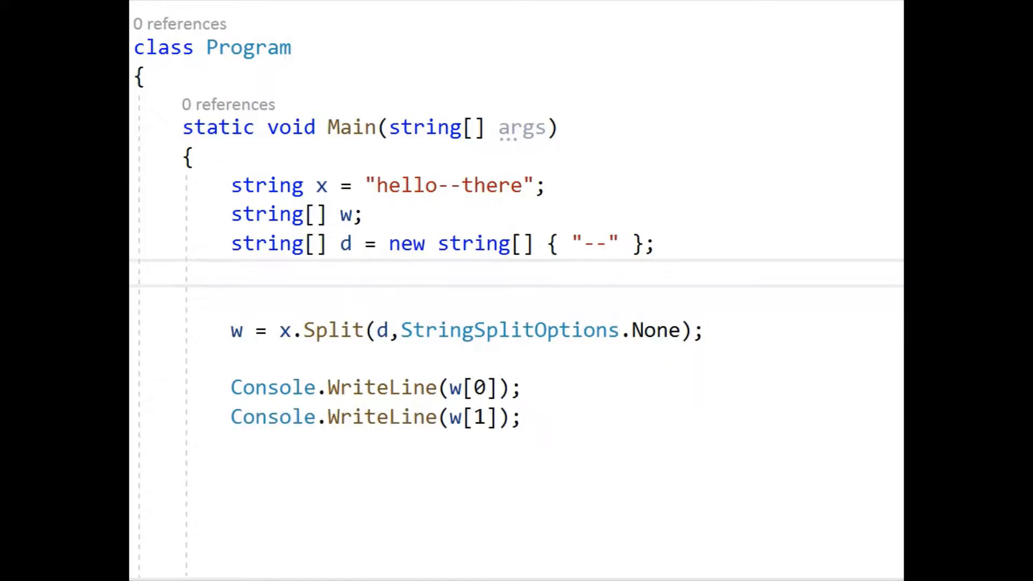
{"action": "mouse_move", "coordinate": [448, 185]}
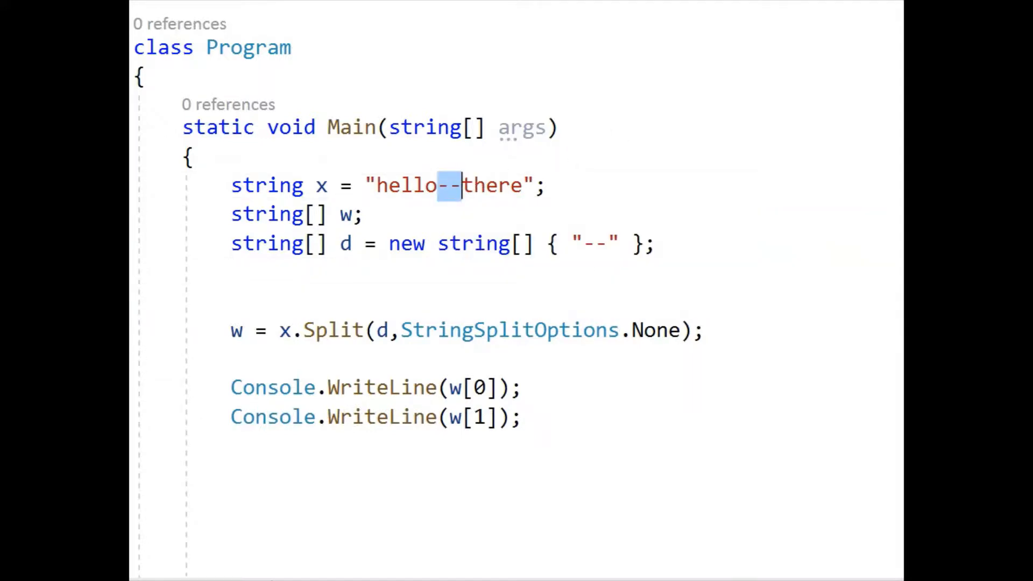
- Extend the literal to hello----there and run the program
{"action": "left_click", "coordinate": [462, 185]}
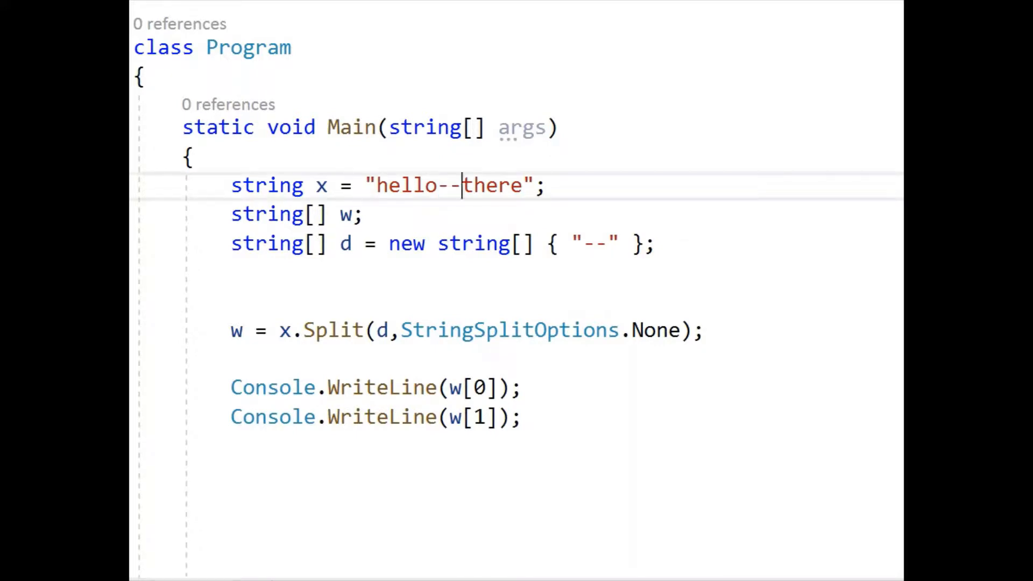
{"action": "type", "text": "--"}
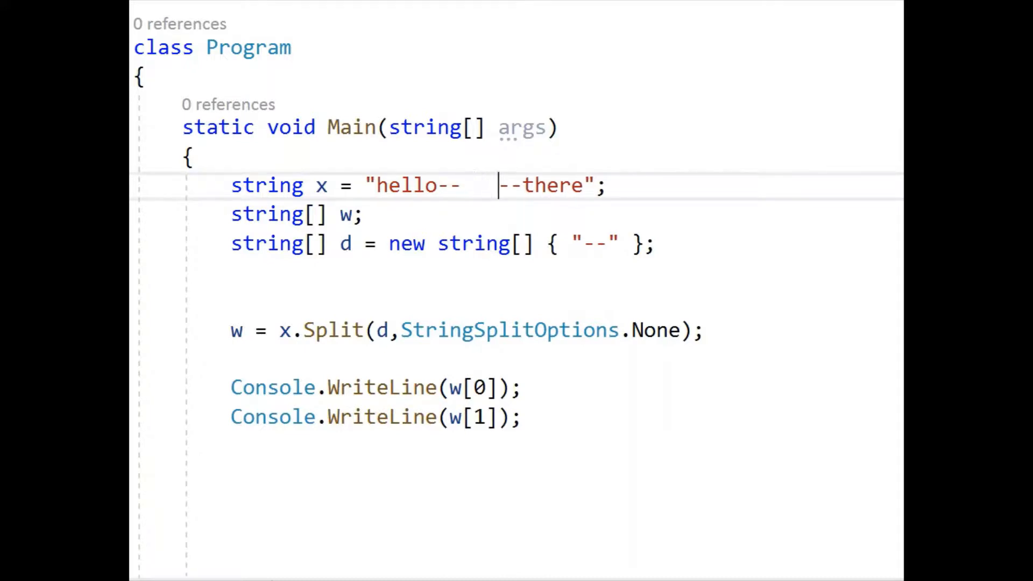
{"action": "left_click", "coordinate": [387, 185]}
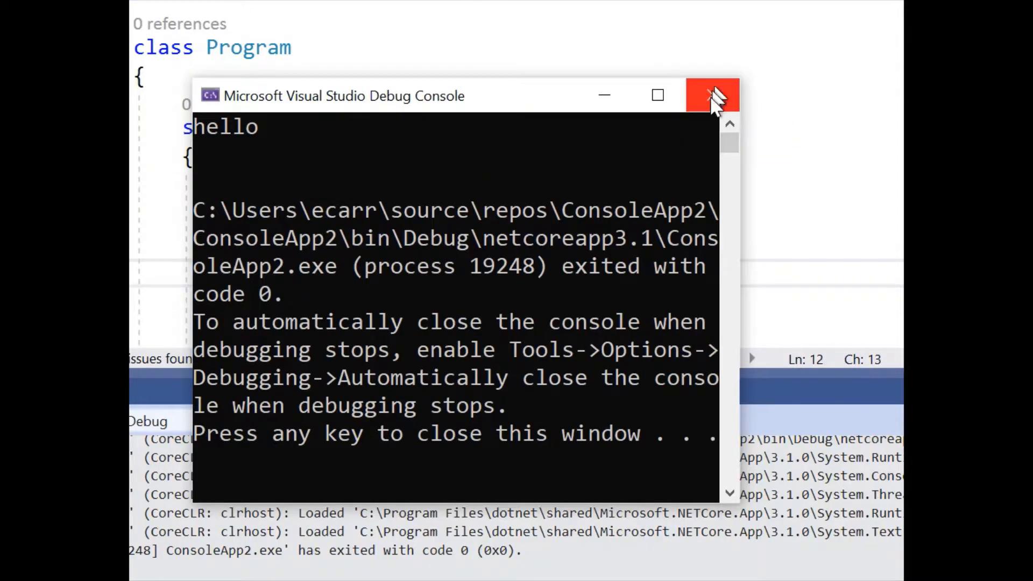
- Close the debug console showing hello followed by an empty entry
{"action": "left_click", "coordinate": [713, 96]}
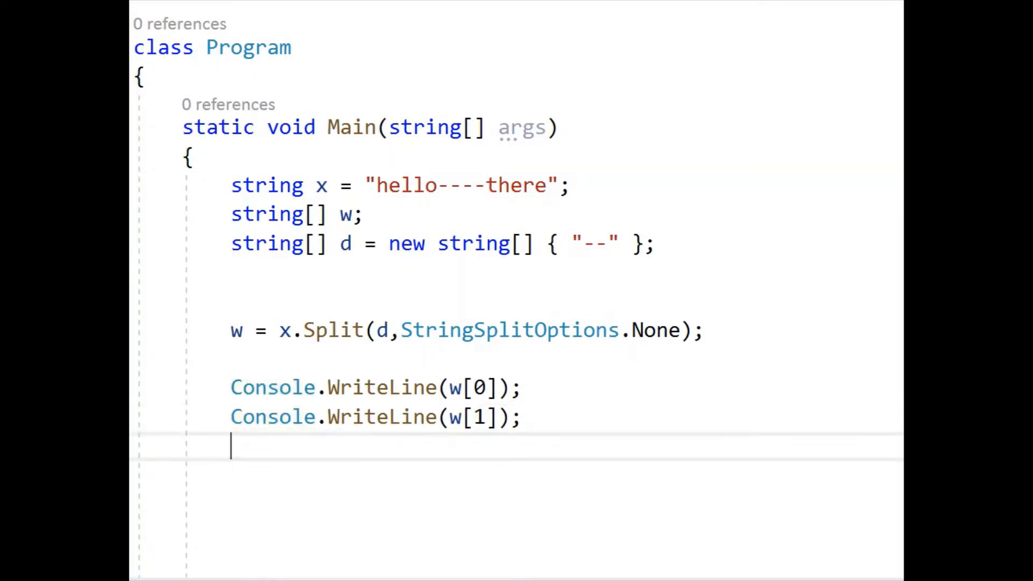
- Add Console.WriteLine(w[2]) and run, printing hello, a blank line, then there
{"action": "type", "text": "Console.WriteLine(w[1]);"}
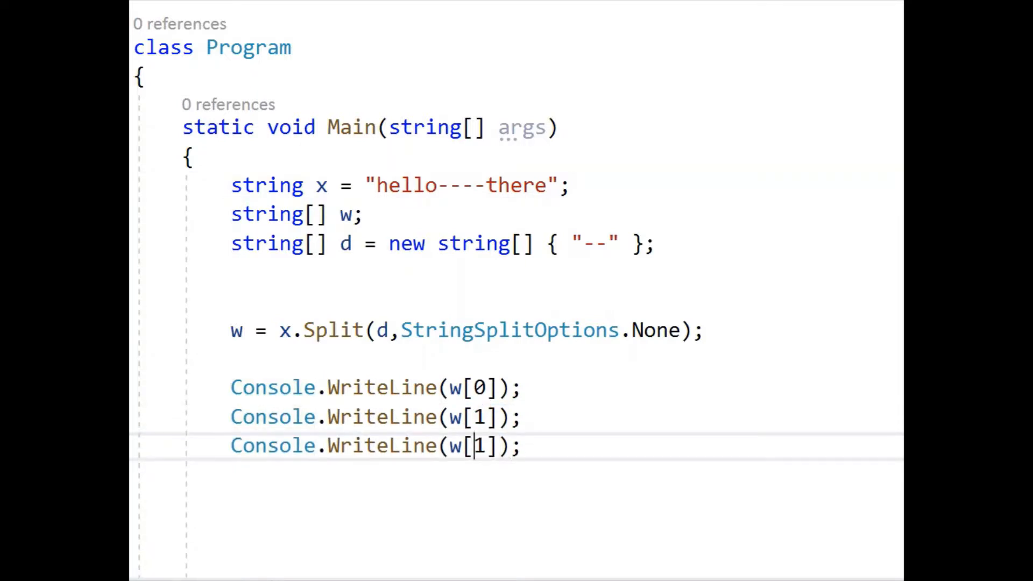
{"action": "type", "text": "2"}
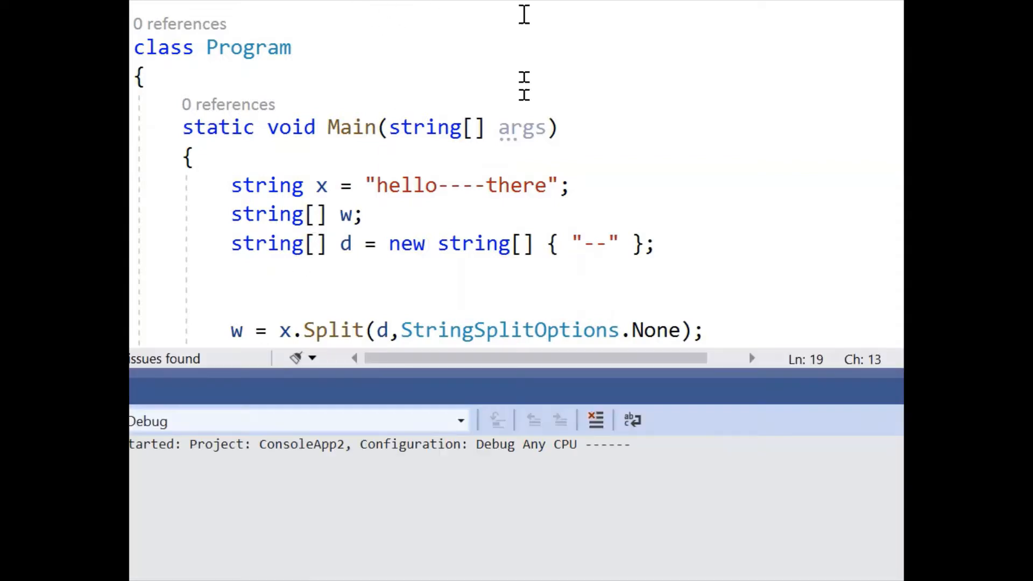
{"action": "key", "text": "F5"}
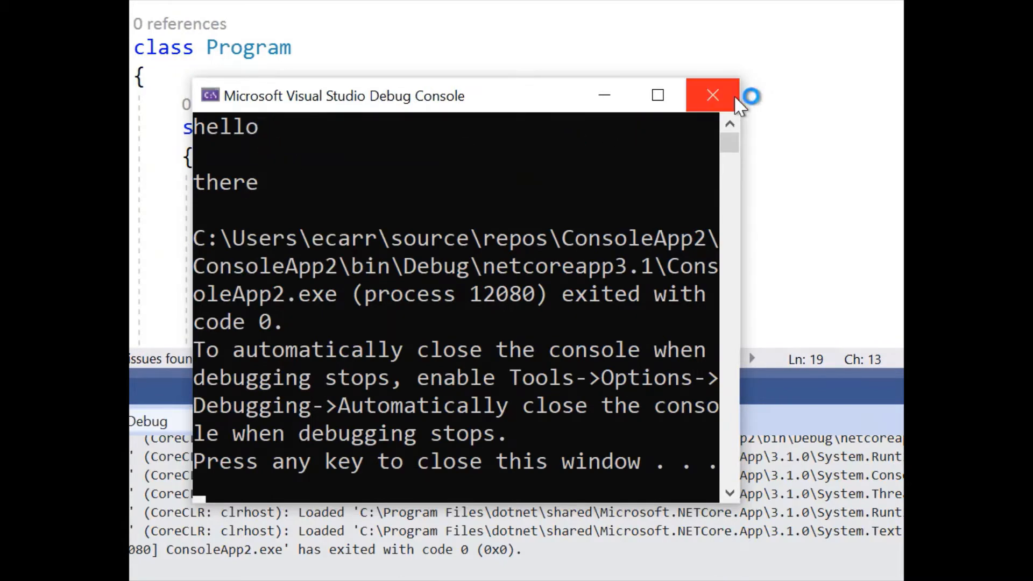
- Close the program output window before editing the Split options argument
{"action": "left_click", "coordinate": [712, 96]}
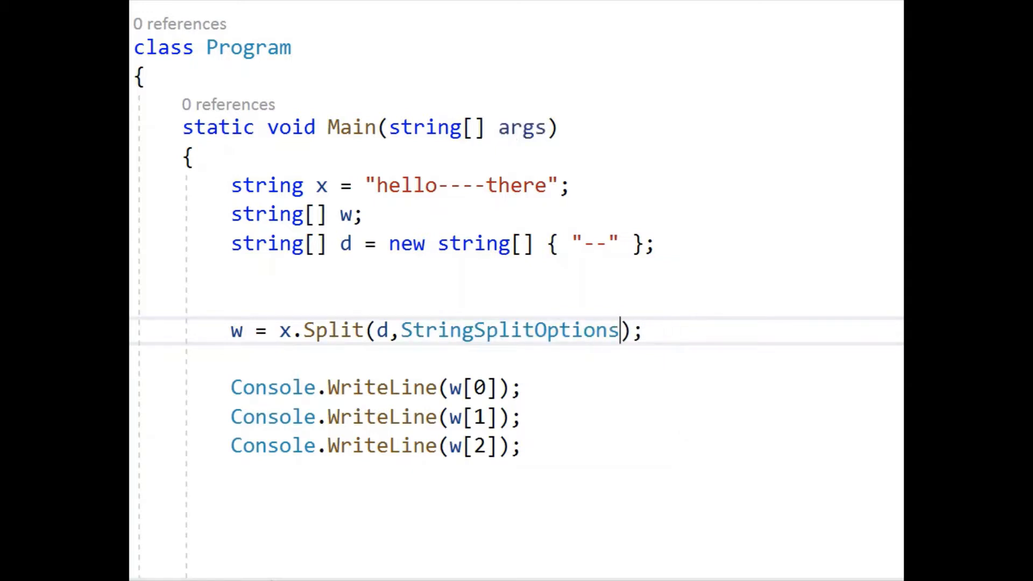
- Change the split option to StringSplitOptions.RemoveEmptyEntries and remove the WriteLine printing w[2]
{"action": "type", "text": ".RemoveEmptyEntries"}
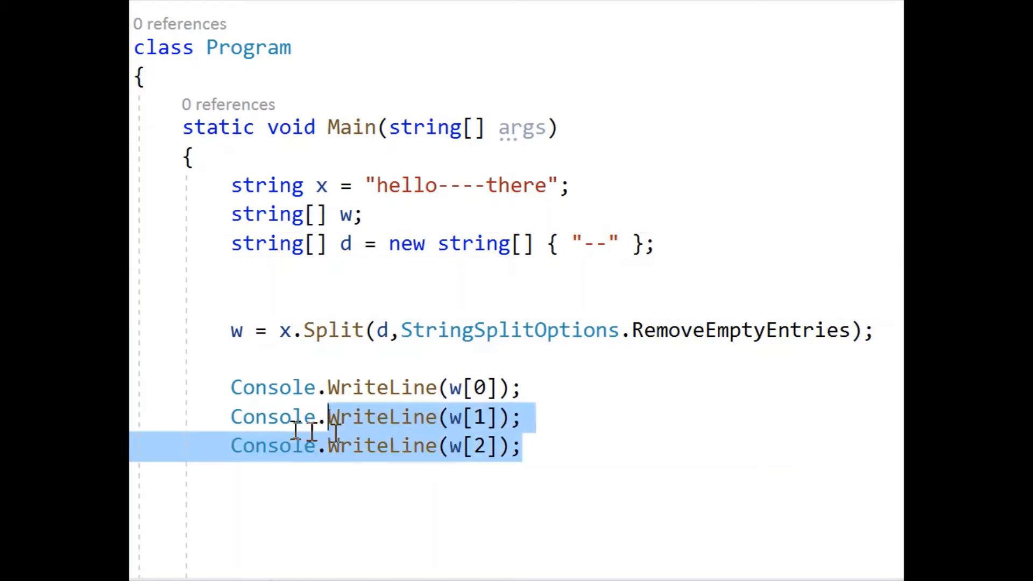
{"action": "key", "text": "Delete"}
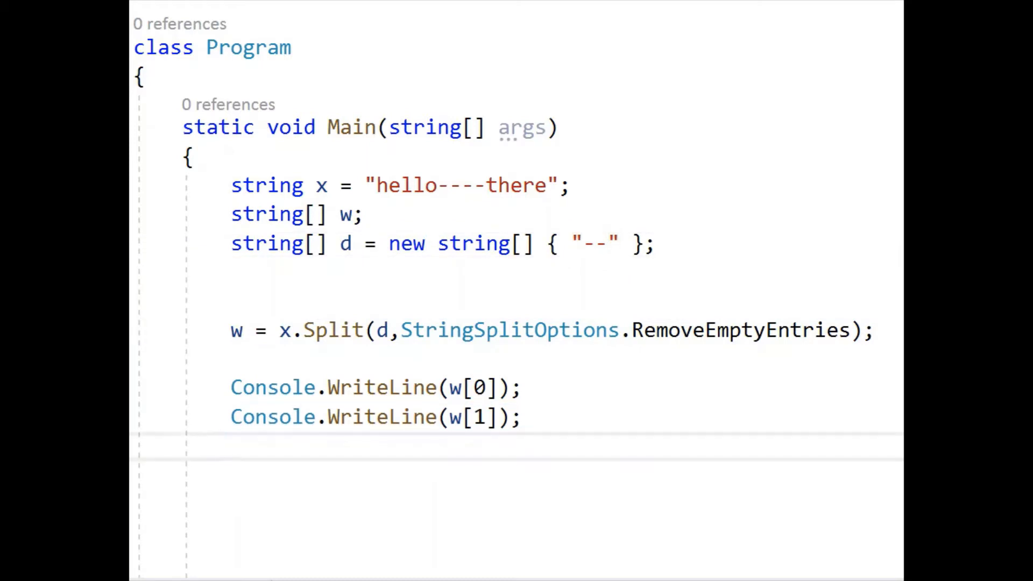
{"action": "mouse_move", "coordinate": [455, 185]}
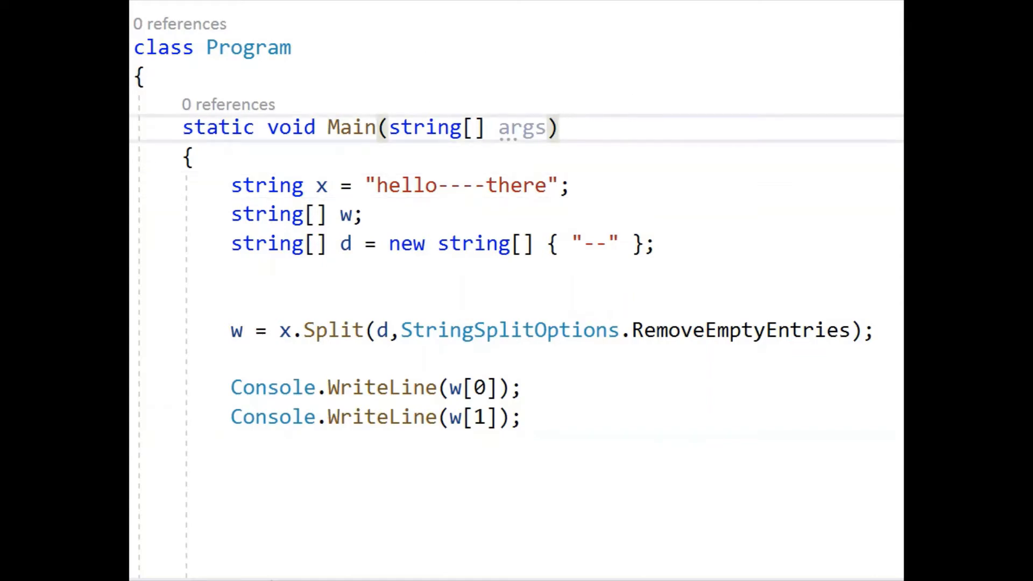
{"action": "key", "text": "F5"}
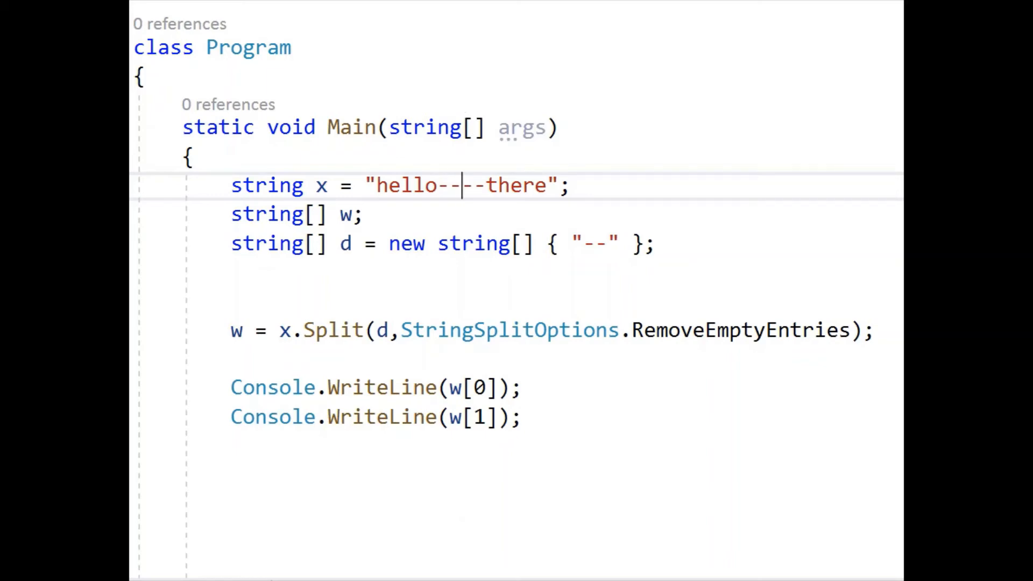
{"action": "mouse_move", "coordinate": [616, 2]}
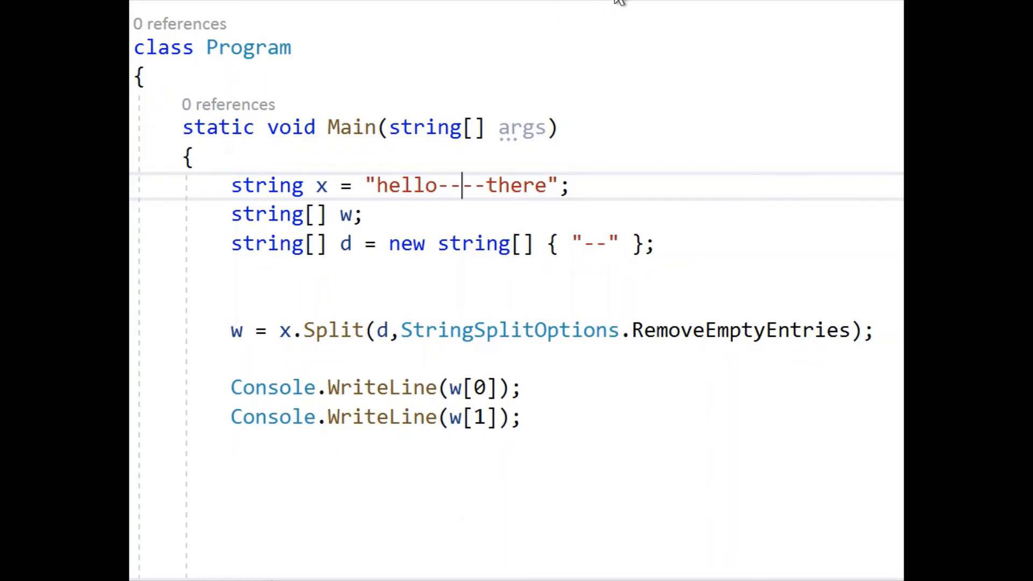